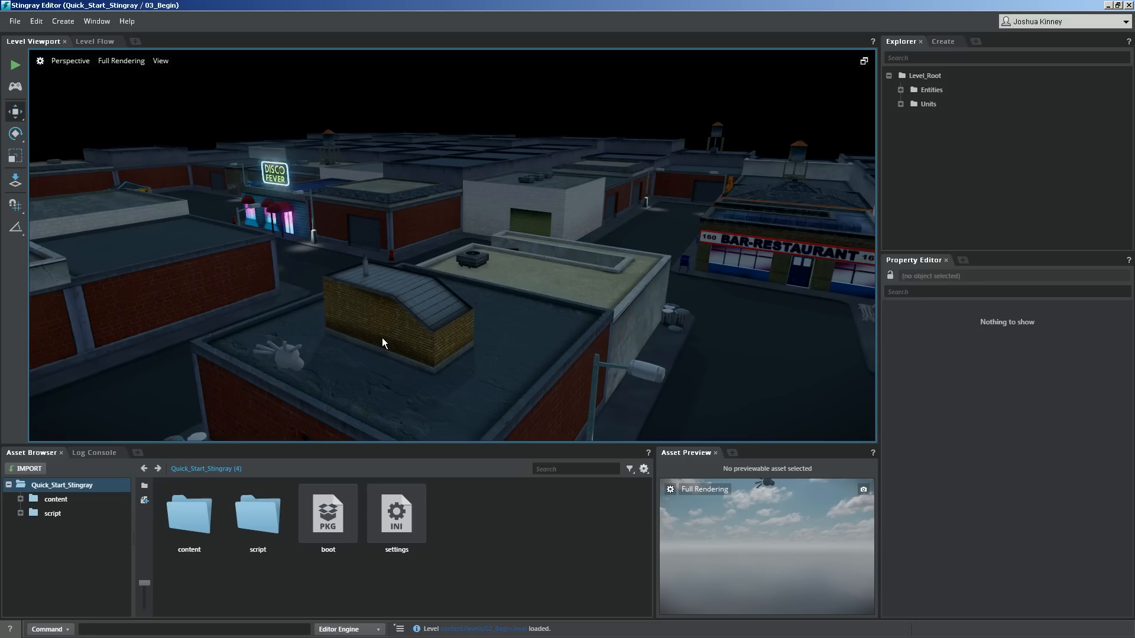
{"action": "mouse_move", "coordinate": [24, 35]}
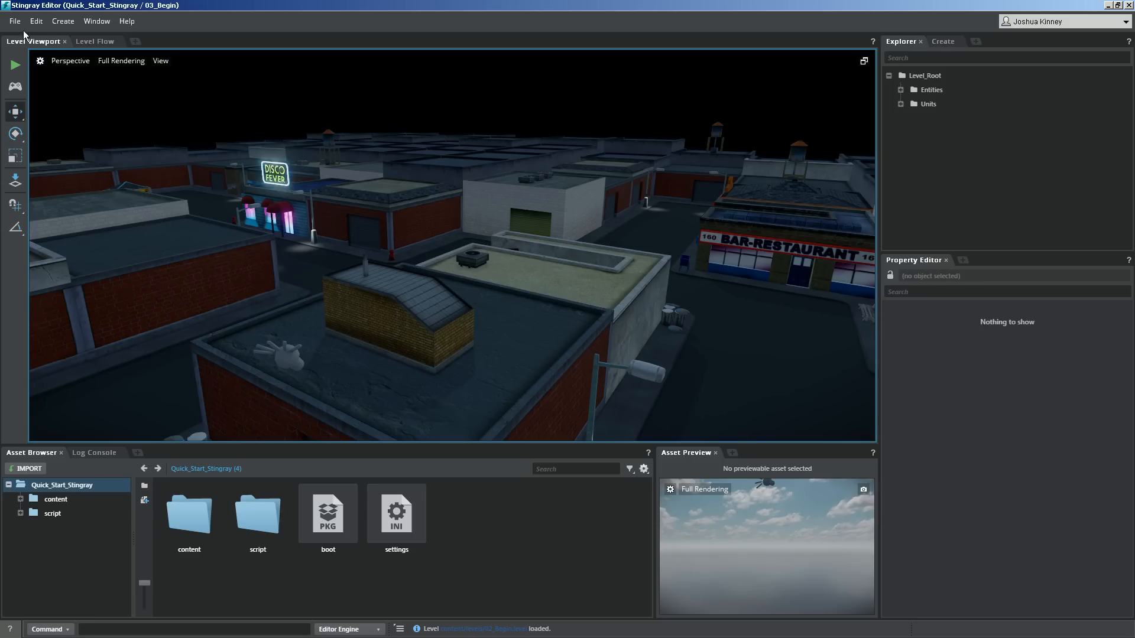
{"action": "mouse_move", "coordinate": [143, 33]}
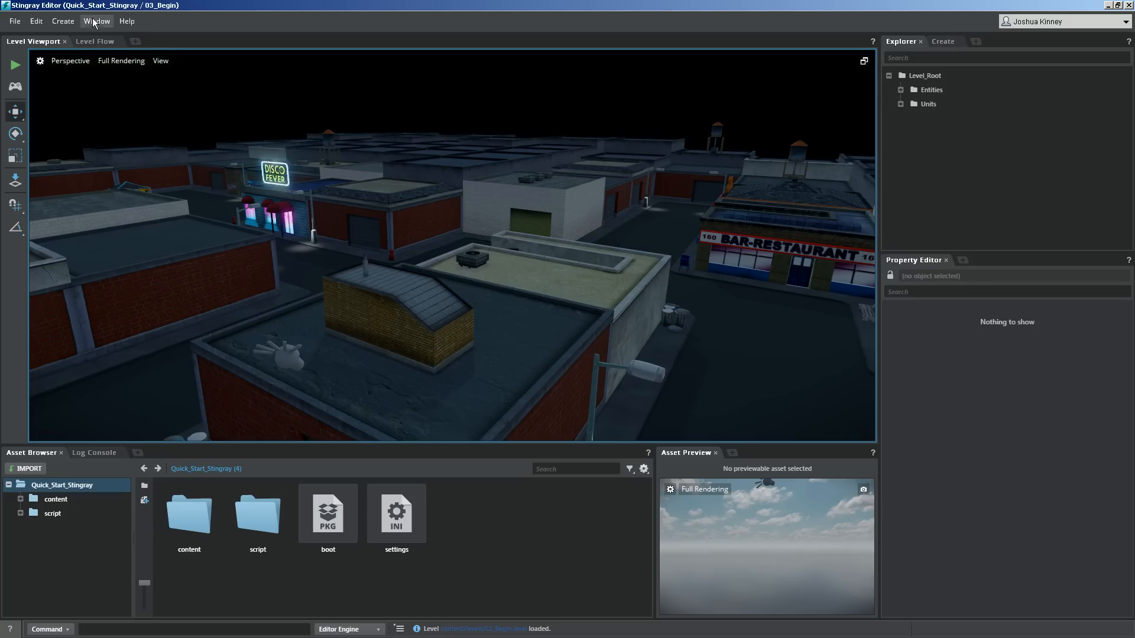
{"action": "mouse_move", "coordinate": [31, 45]}
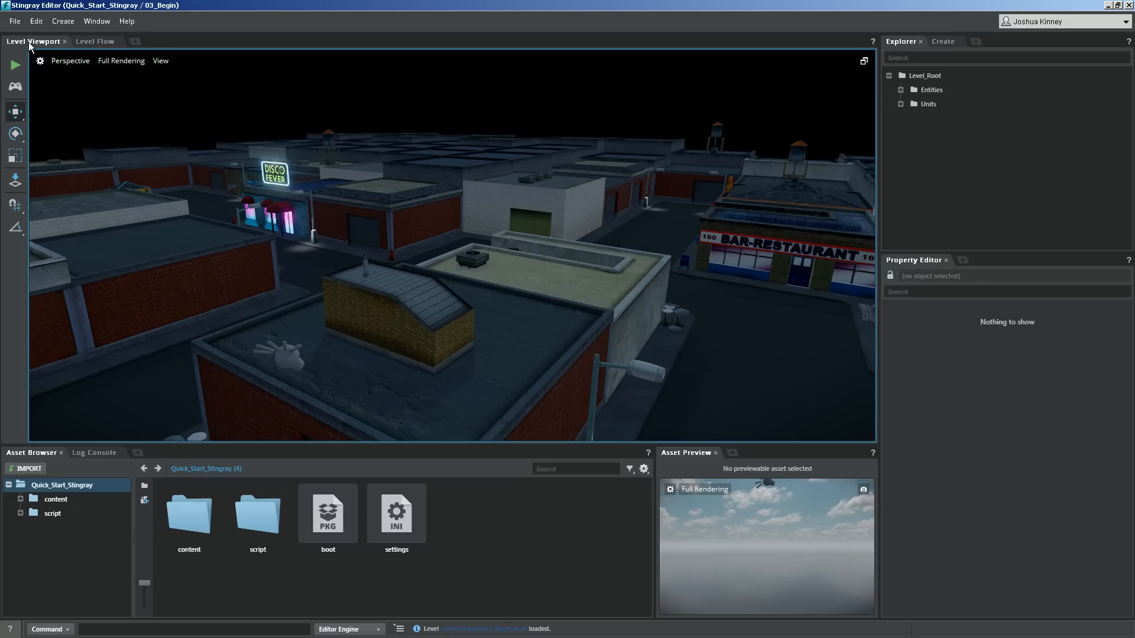
{"action": "mouse_move", "coordinate": [428, 199]}
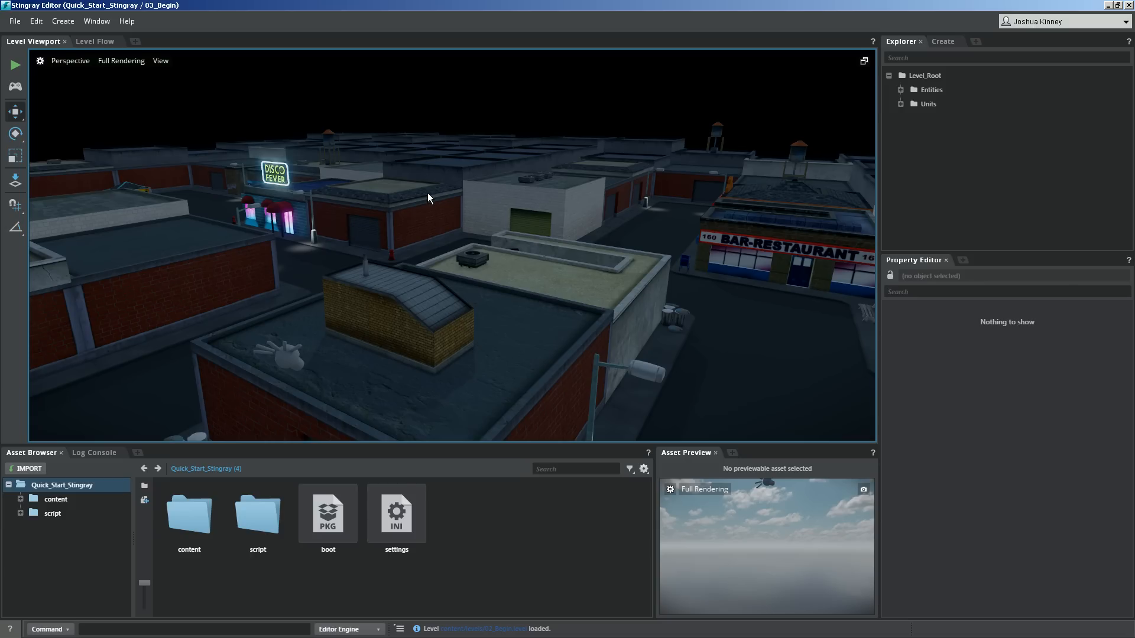
{"action": "mouse_move", "coordinate": [429, 276]}
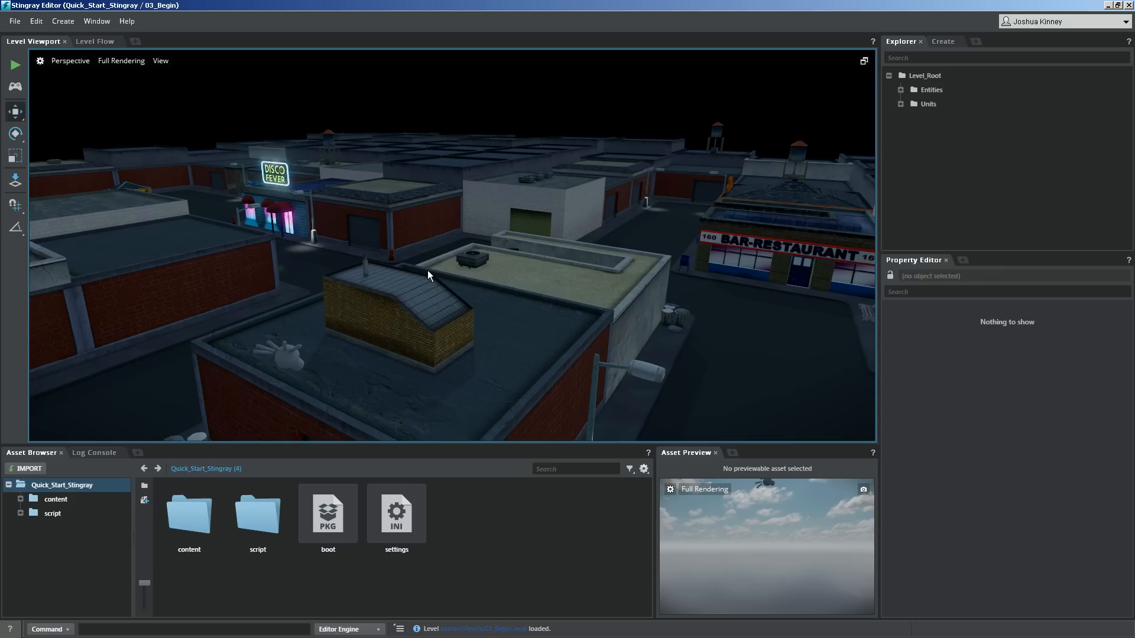
{"action": "mouse_move", "coordinate": [16, 65]}
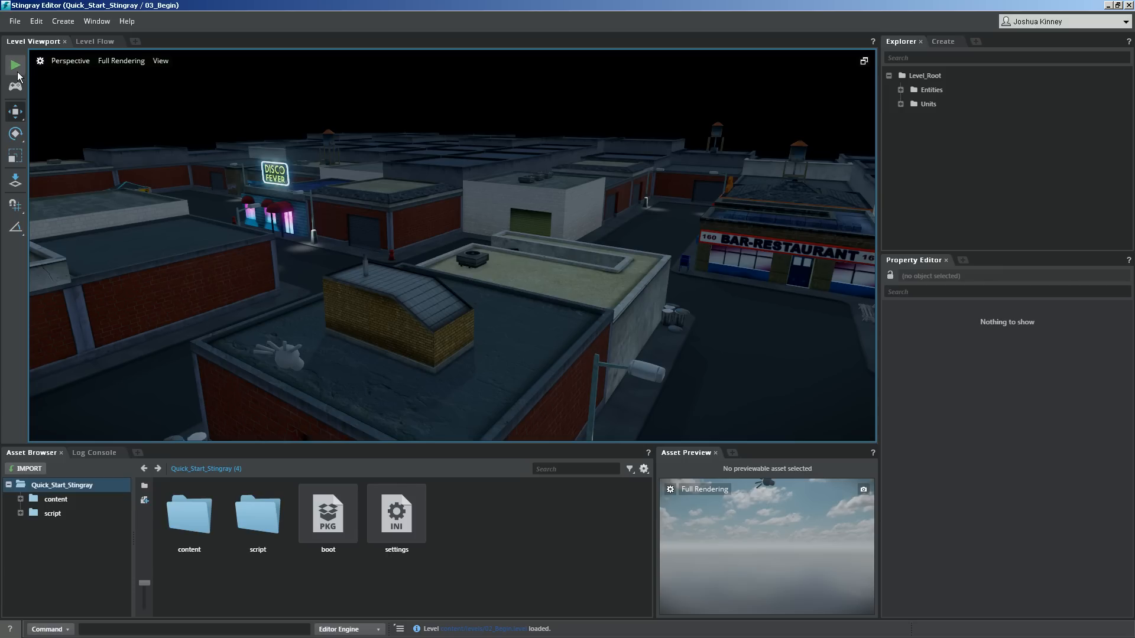
{"action": "mouse_move", "coordinate": [14, 250]}
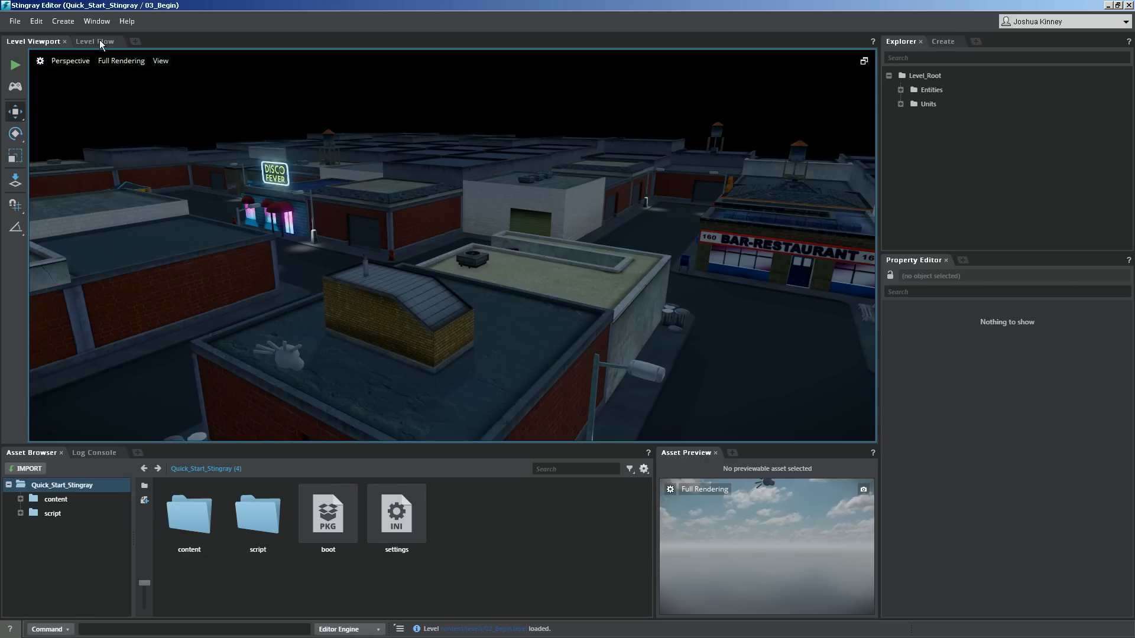
{"action": "mouse_move", "coordinate": [325, 40]}
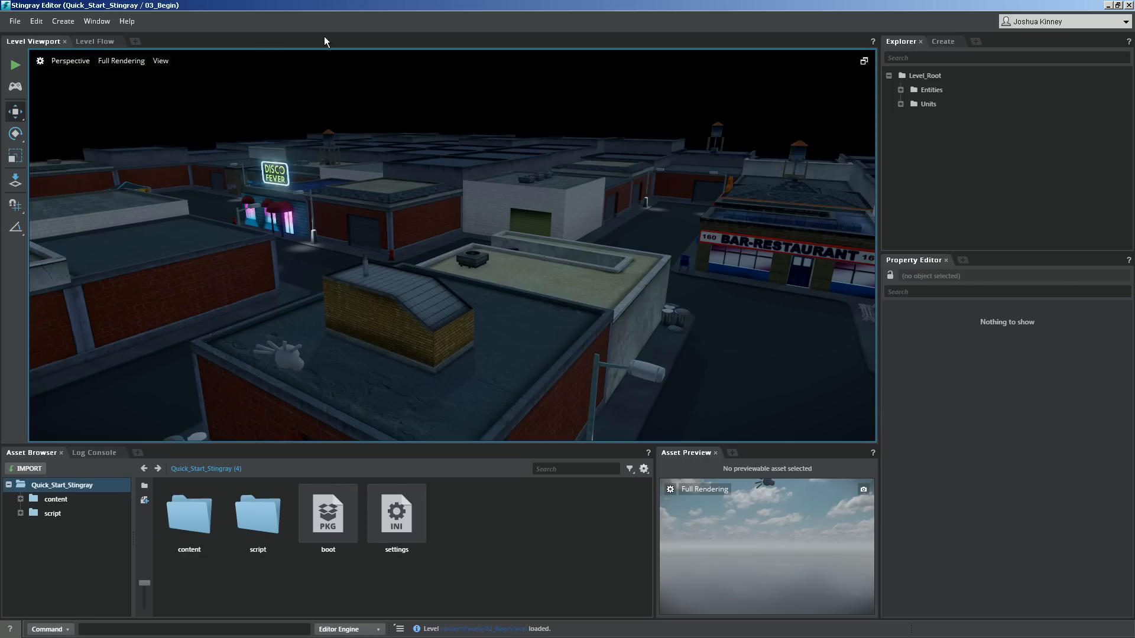
Show the empty Level Flow graph for the 03_Begin level
{"action": "left_click", "coordinate": [94, 41]}
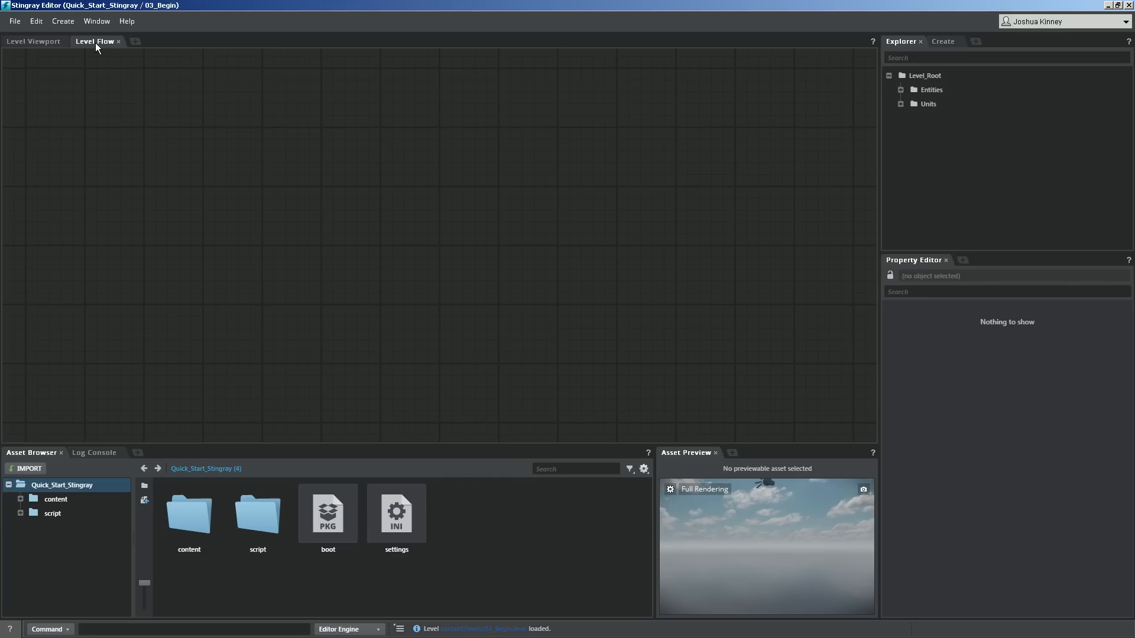
{"action": "mouse_move", "coordinate": [97, 49]}
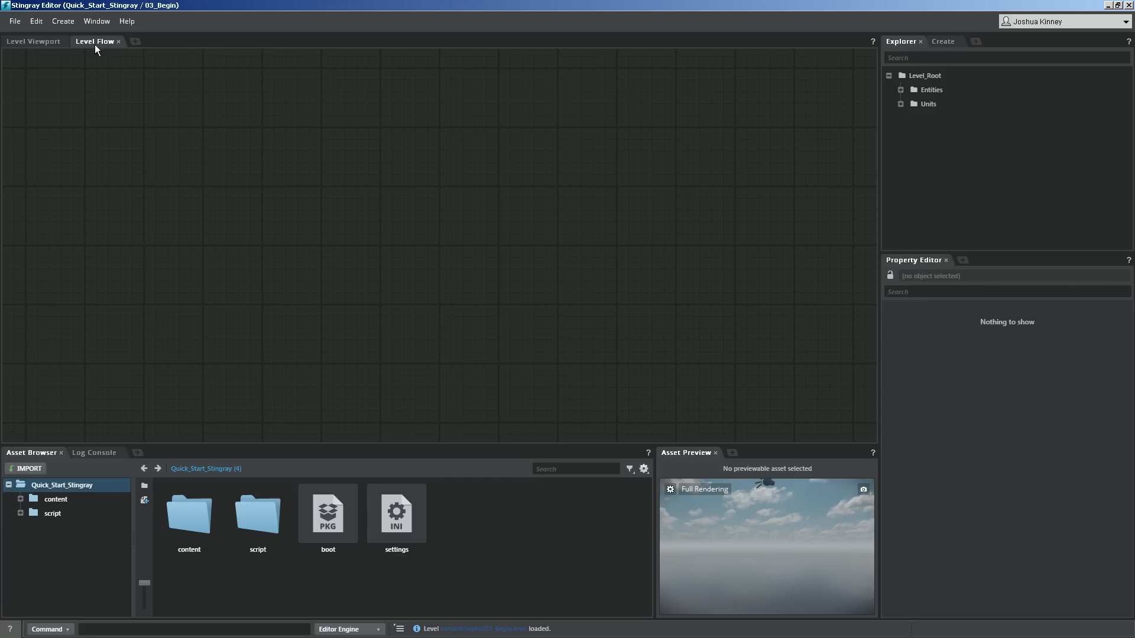
{"action": "mouse_move", "coordinate": [906, 45]}
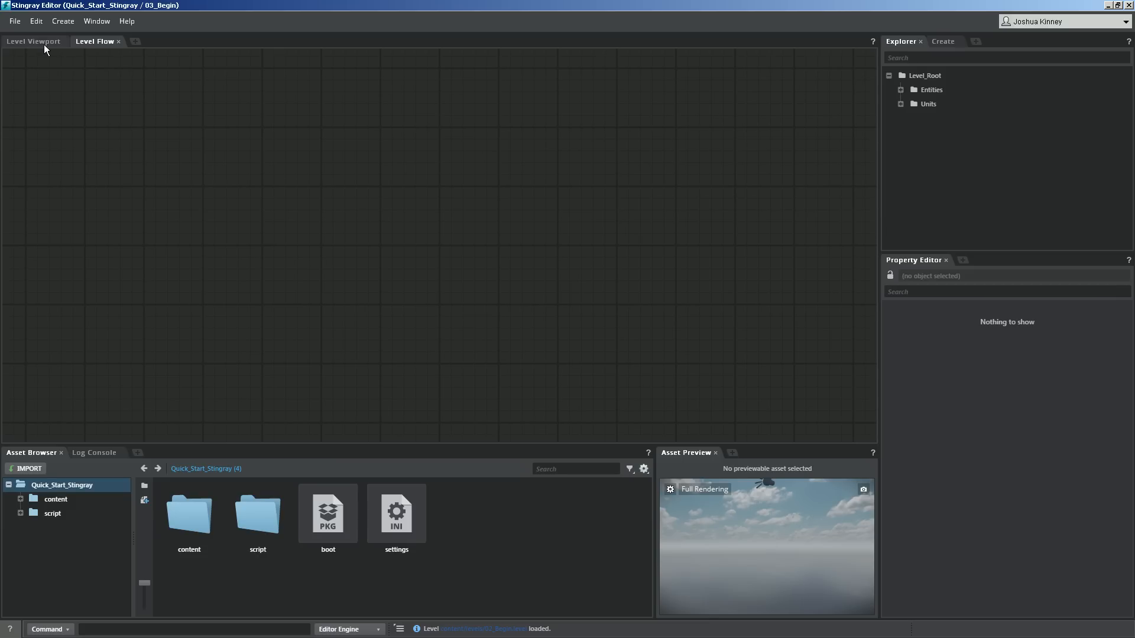
Return to the Level Viewport and select AirConditioner (Unit) under Units in the Explorer
{"action": "left_click", "coordinate": [33, 41]}
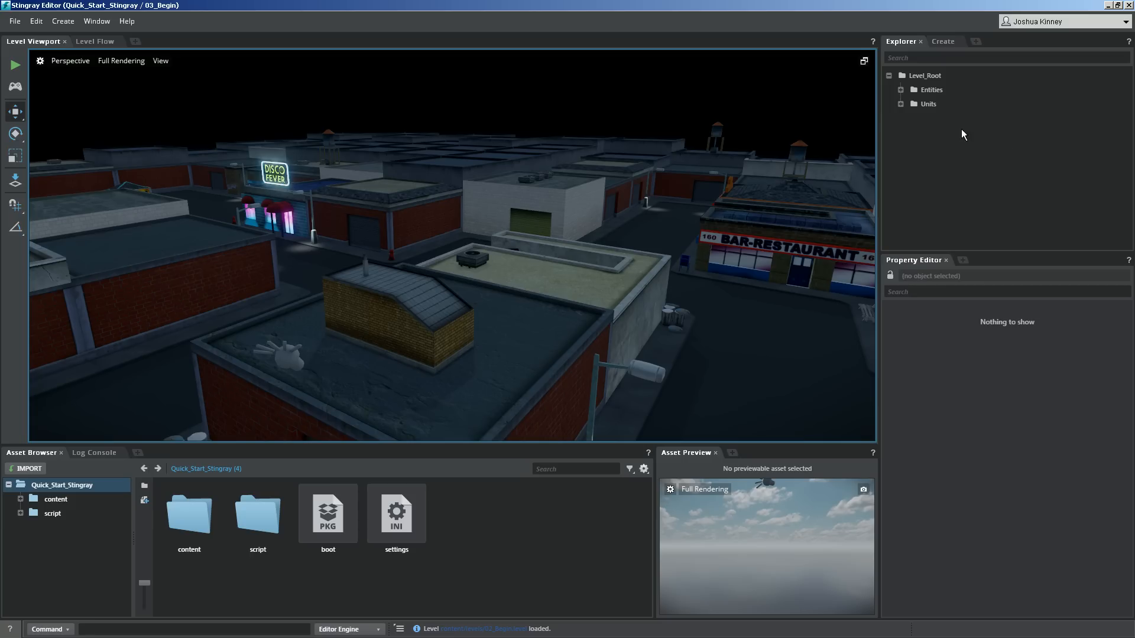
{"action": "left_click", "coordinate": [913, 104]}
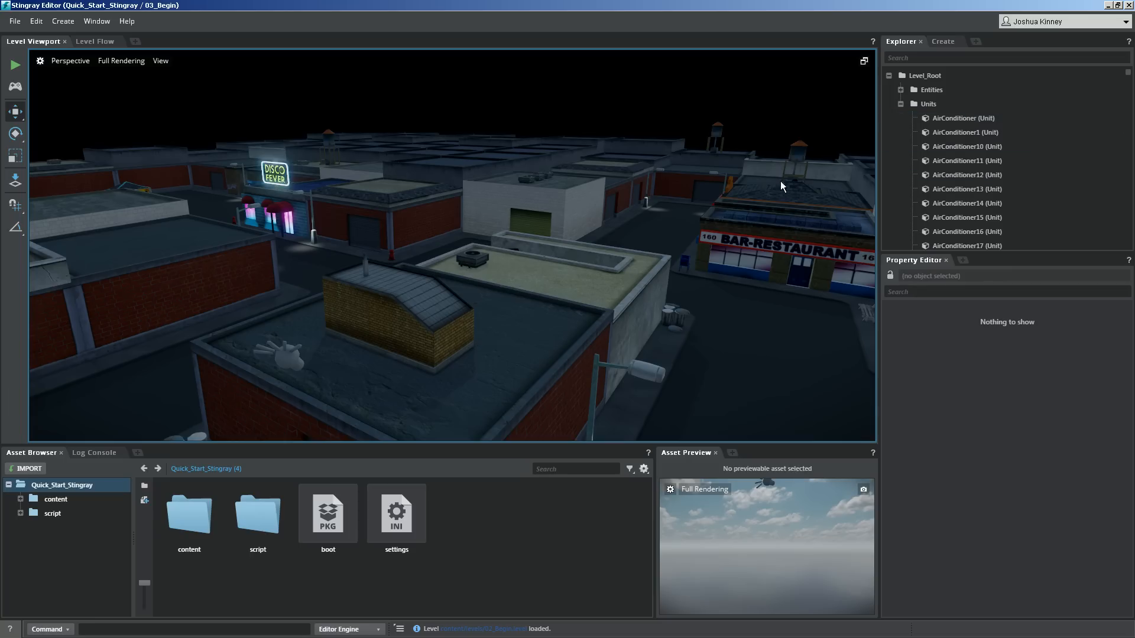
{"action": "left_click", "coordinate": [963, 118]}
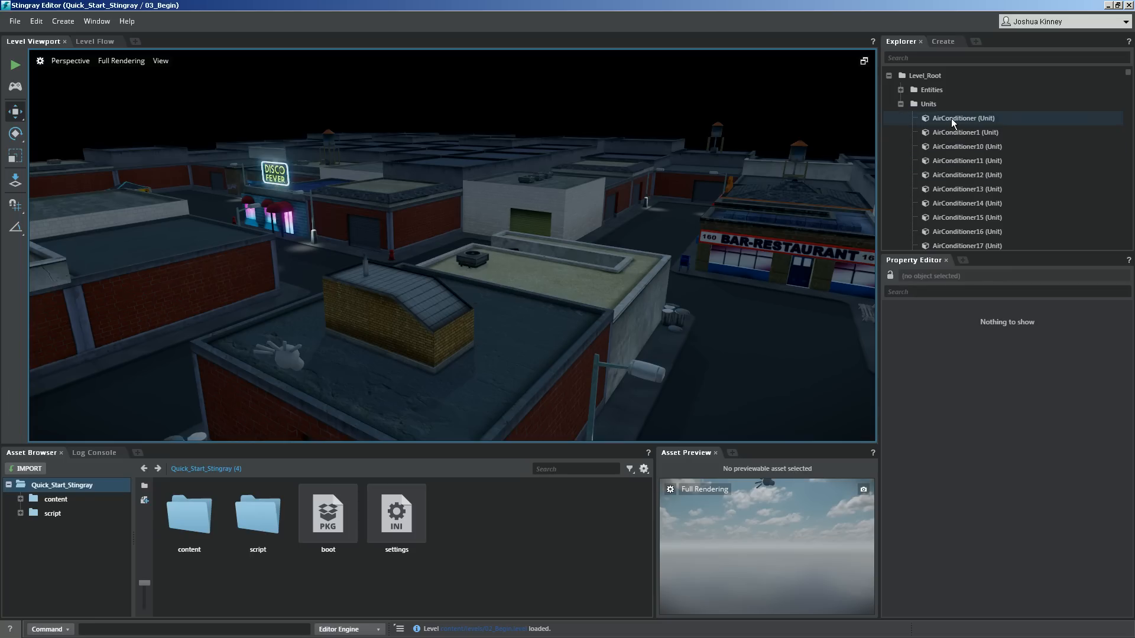
{"action": "left_click", "coordinate": [963, 118]}
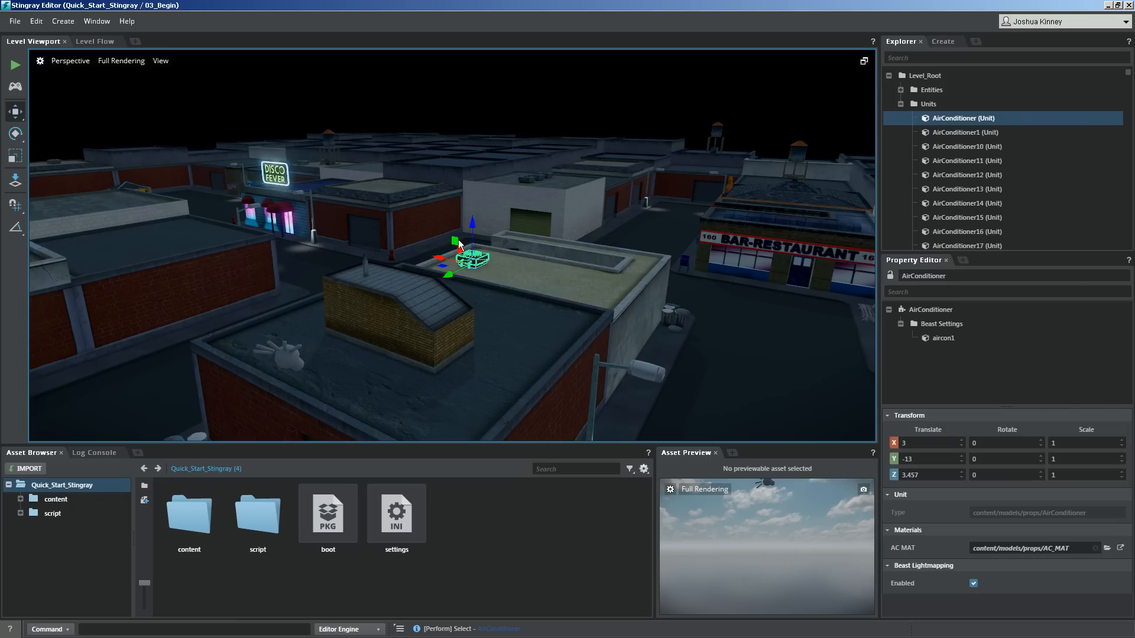
{"action": "mouse_move", "coordinate": [968, 217]}
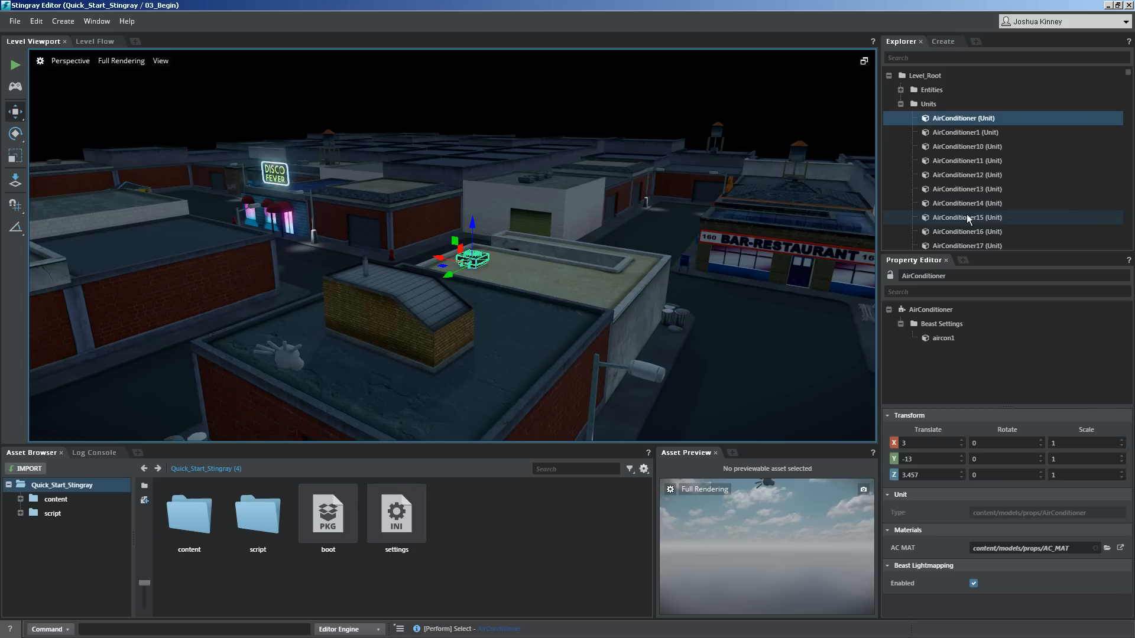
Filter the Explorer by 'disco', then clear the name filter
{"action": "left_click", "coordinate": [1006, 57]}
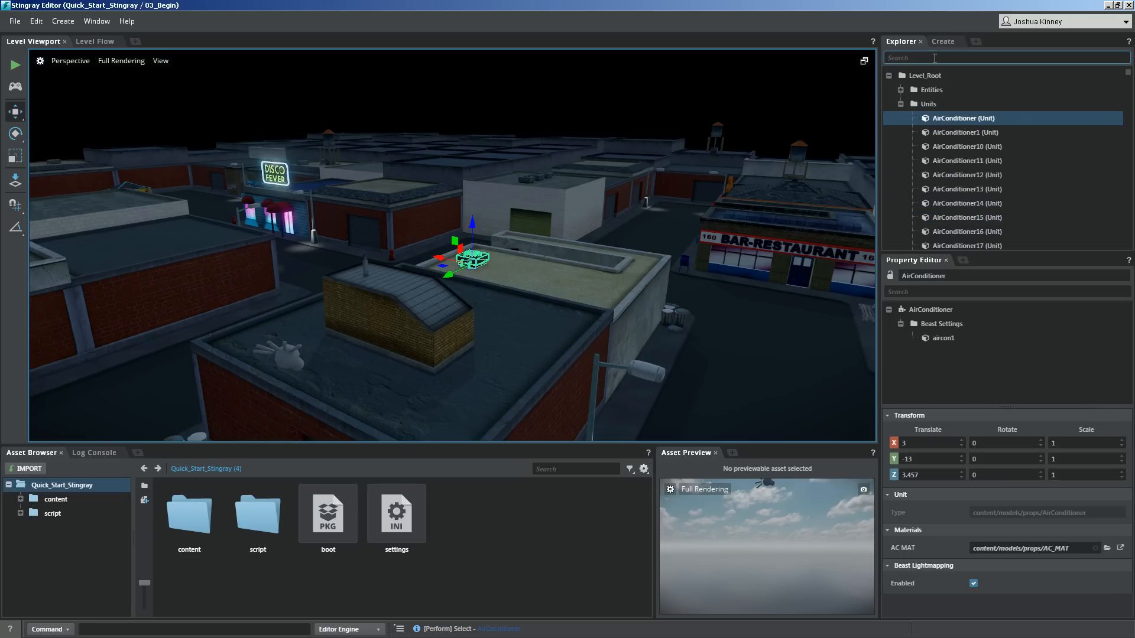
{"action": "type", "text": "disco"}
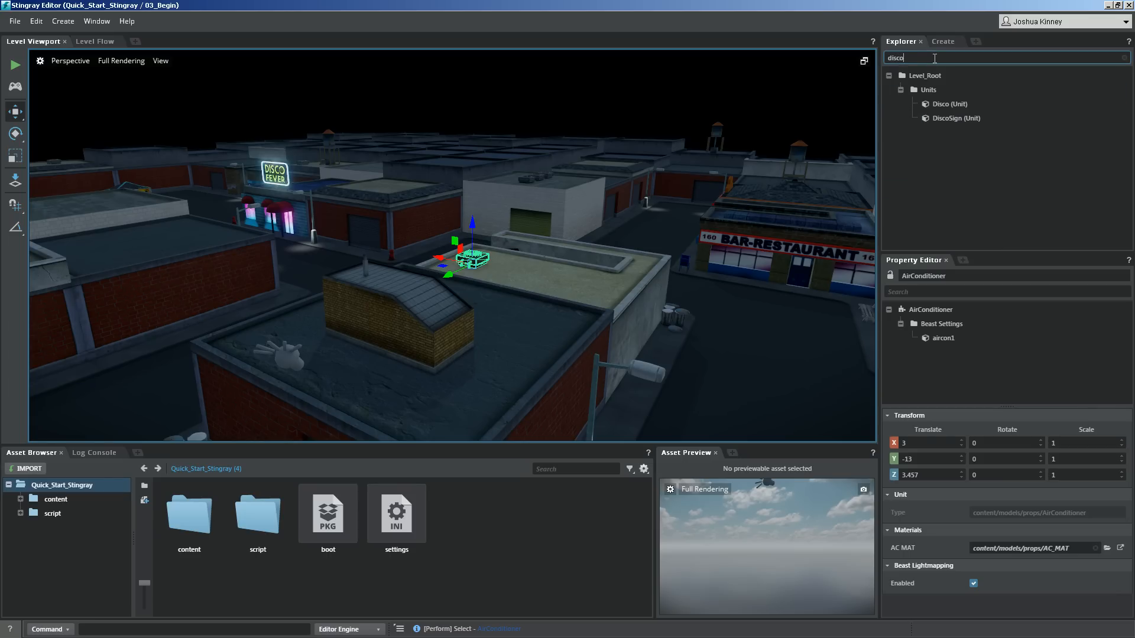
{"action": "left_click", "coordinate": [950, 104]}
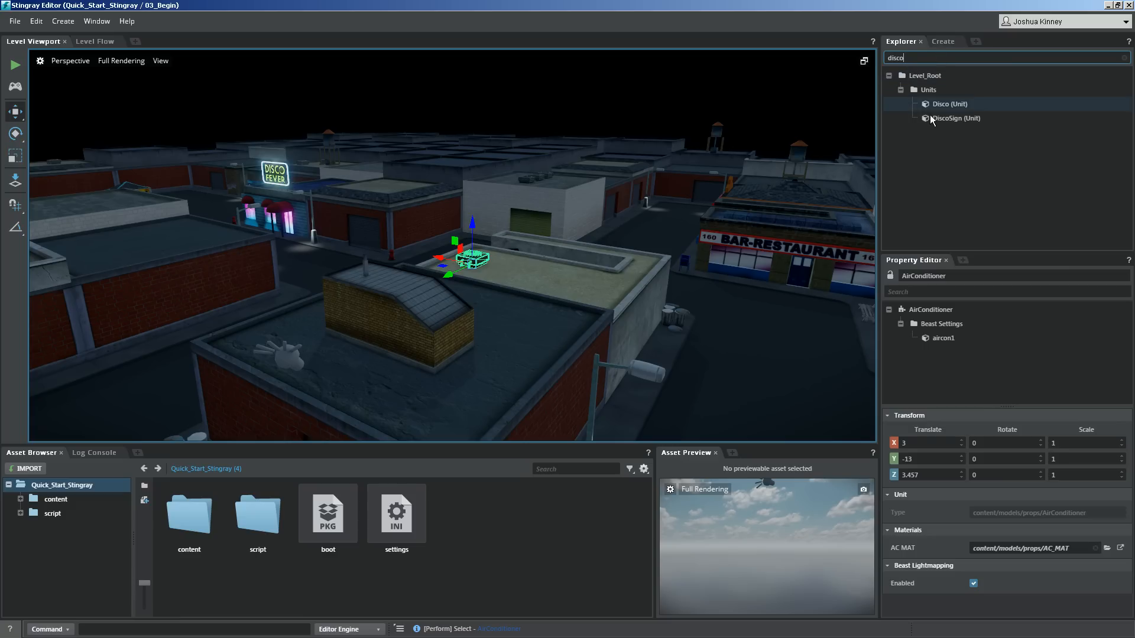
{"action": "left_click", "coordinate": [956, 118]}
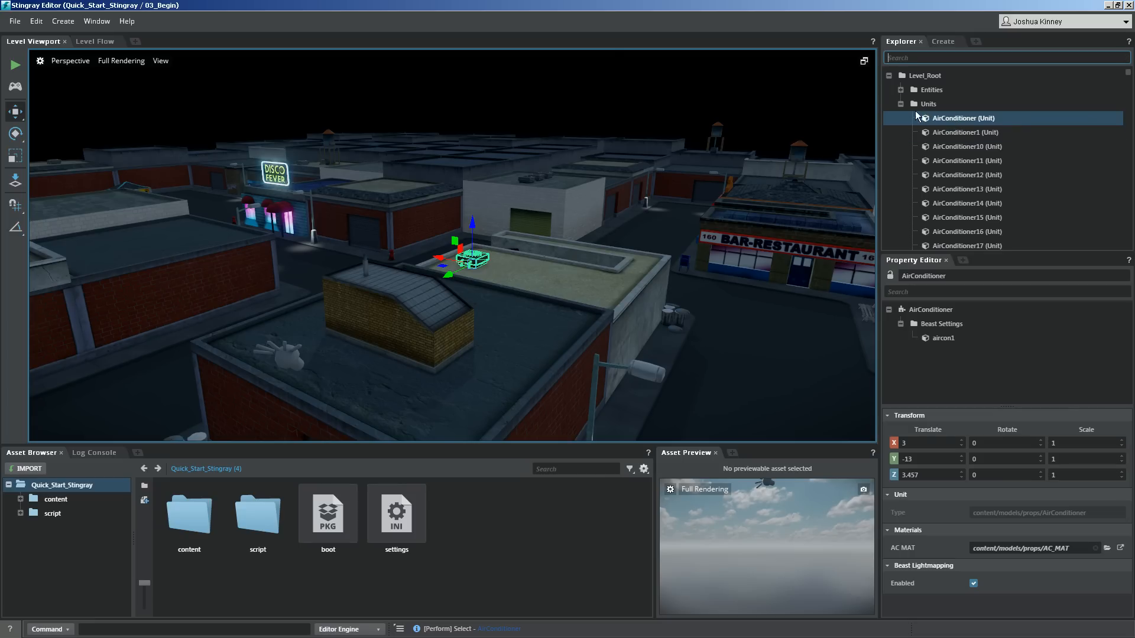
Browse Create-tab helpers: navigation, trigger, audio source and decal projector
{"action": "left_click", "coordinate": [943, 41]}
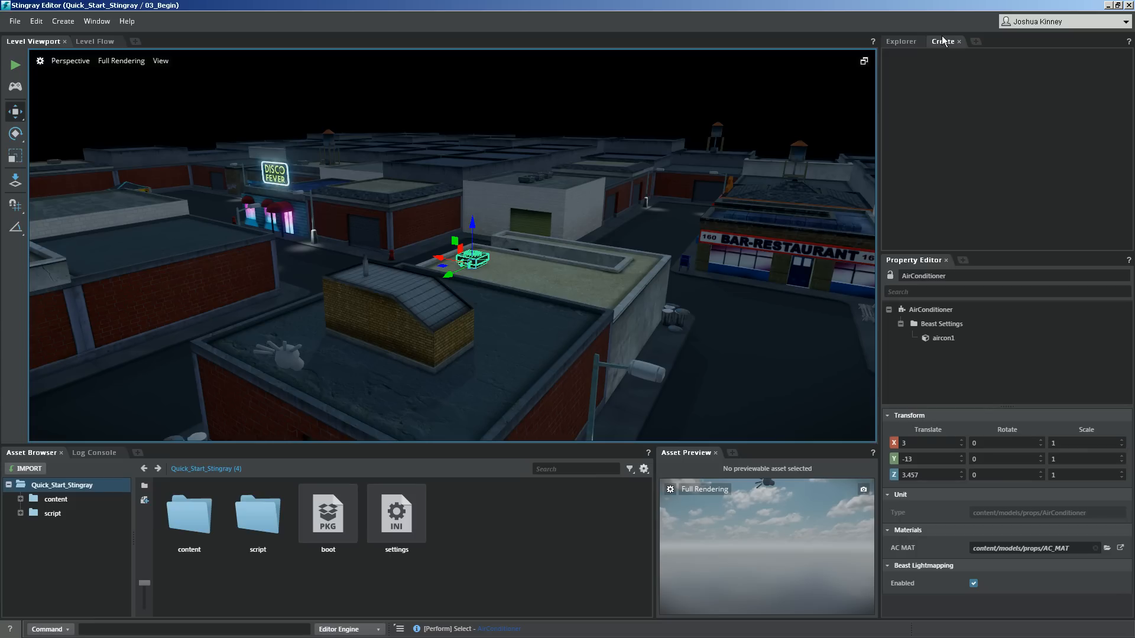
{"action": "left_click", "coordinate": [944, 41]}
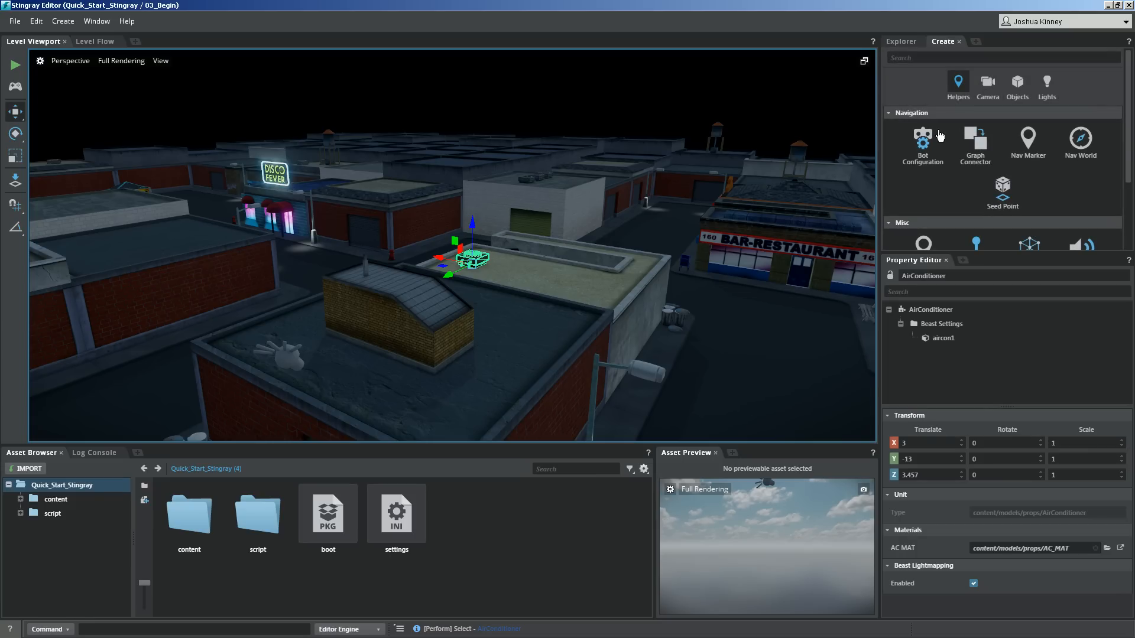
{"action": "mouse_move", "coordinate": [958, 93]}
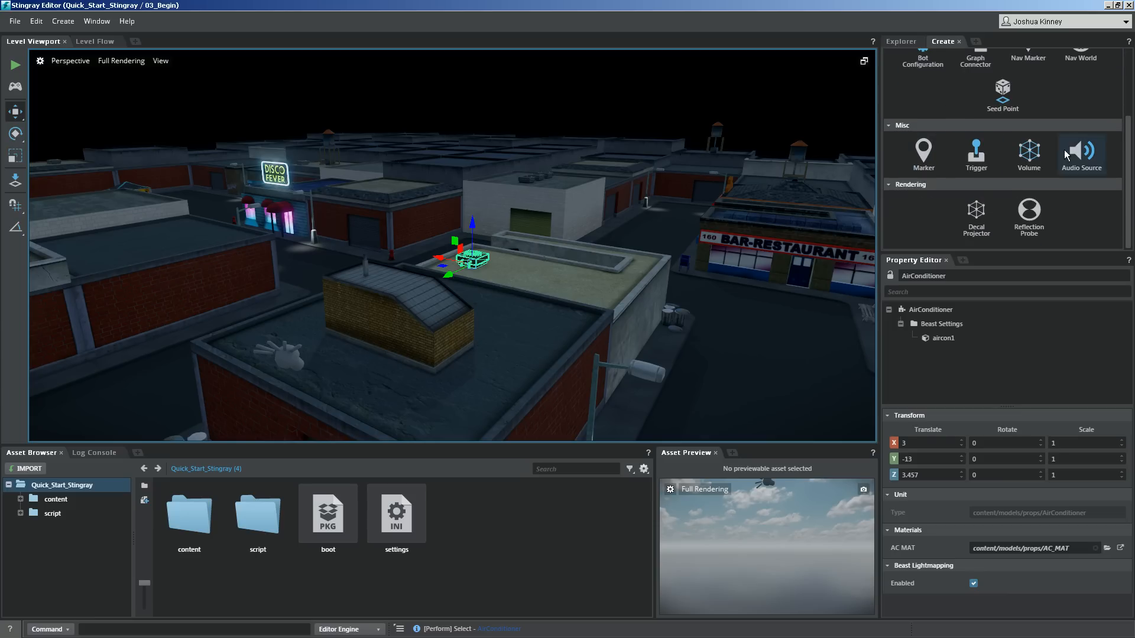
{"action": "mouse_move", "coordinate": [1028, 217]}
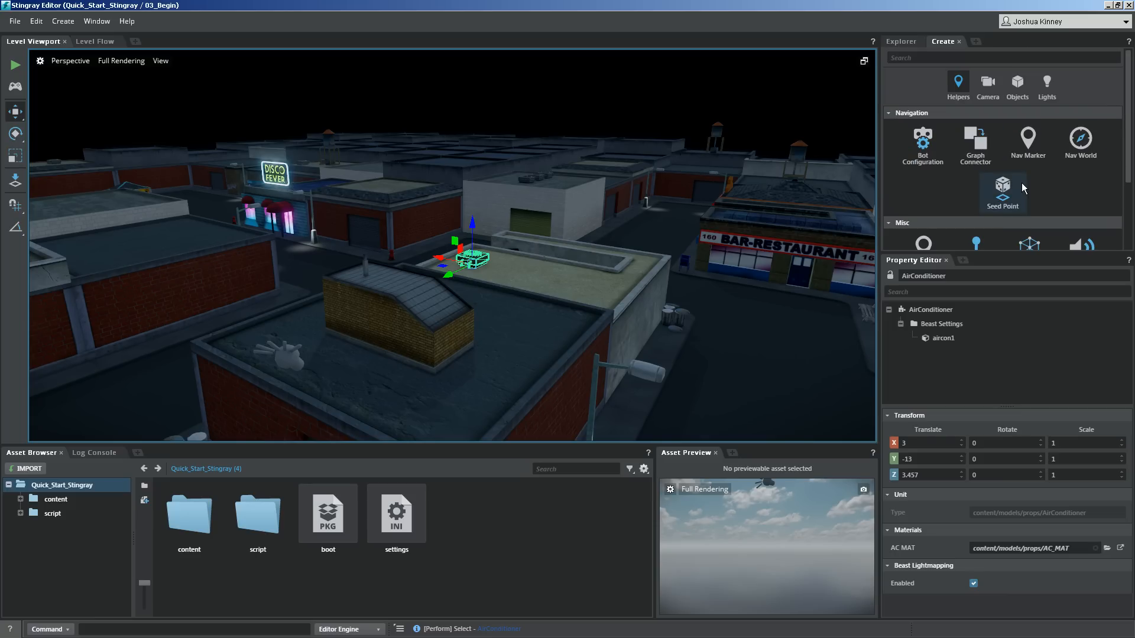
{"action": "scroll", "scroll_direction": "down", "scroll_amount": 3}
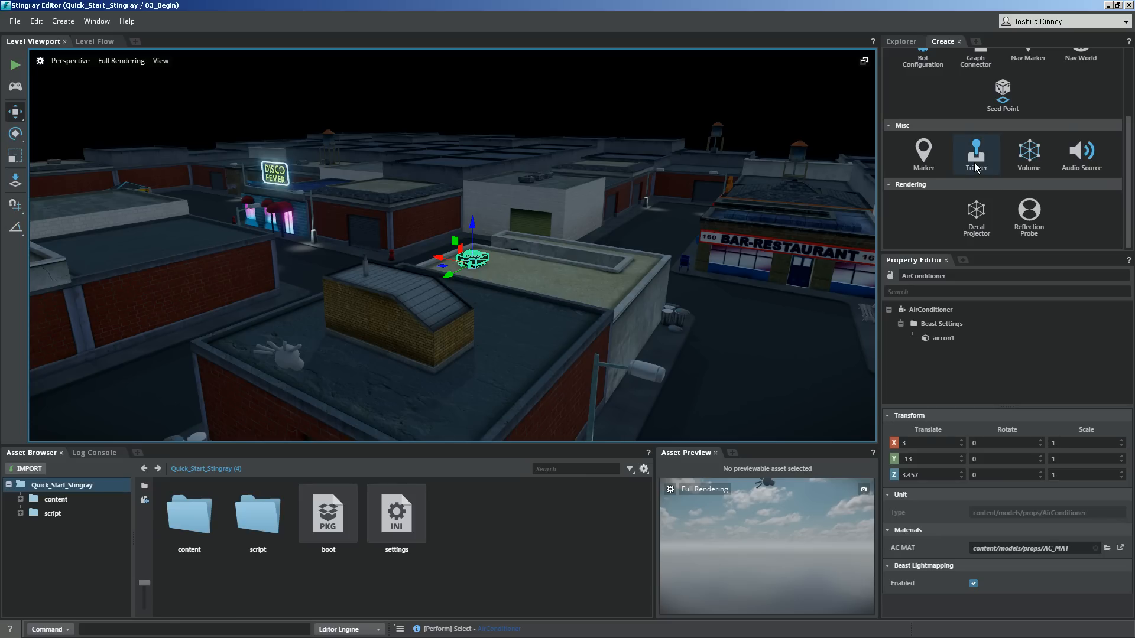
{"action": "mouse_move", "coordinate": [1028, 154]}
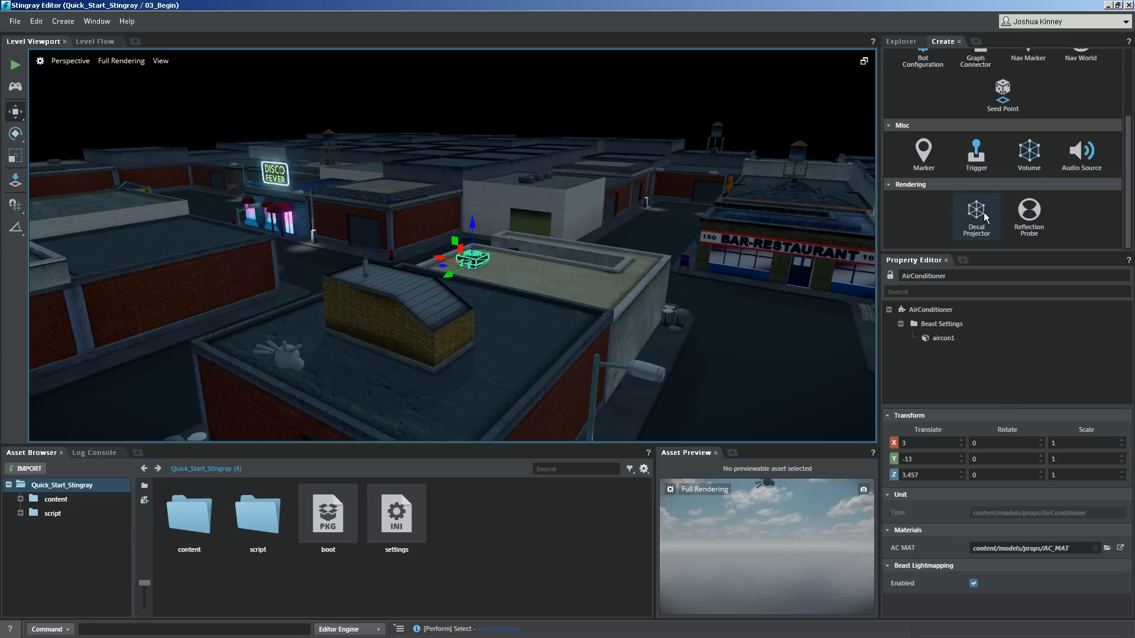
{"action": "mouse_move", "coordinate": [226, 290]}
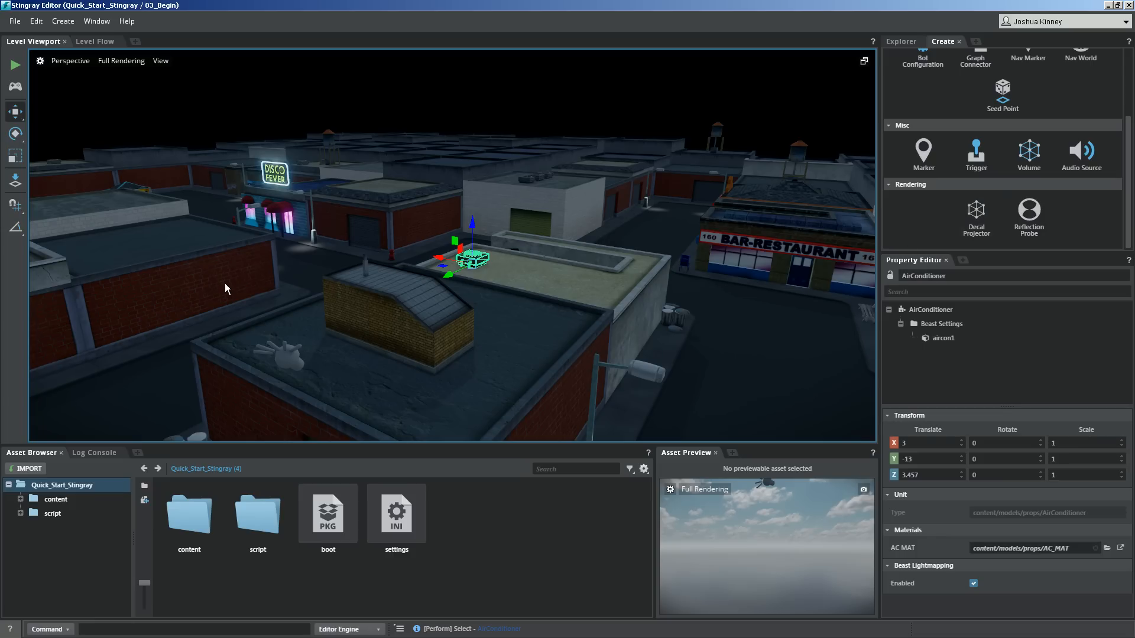
{"action": "mouse_move", "coordinate": [206, 302]}
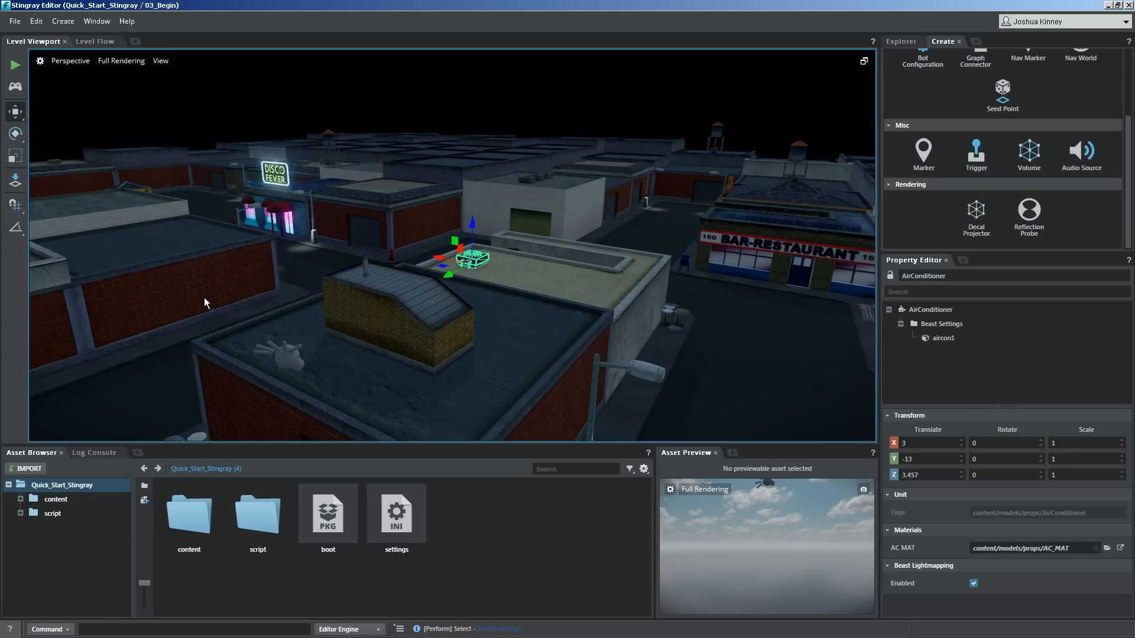
{"action": "left_click", "coordinate": [943, 338]}
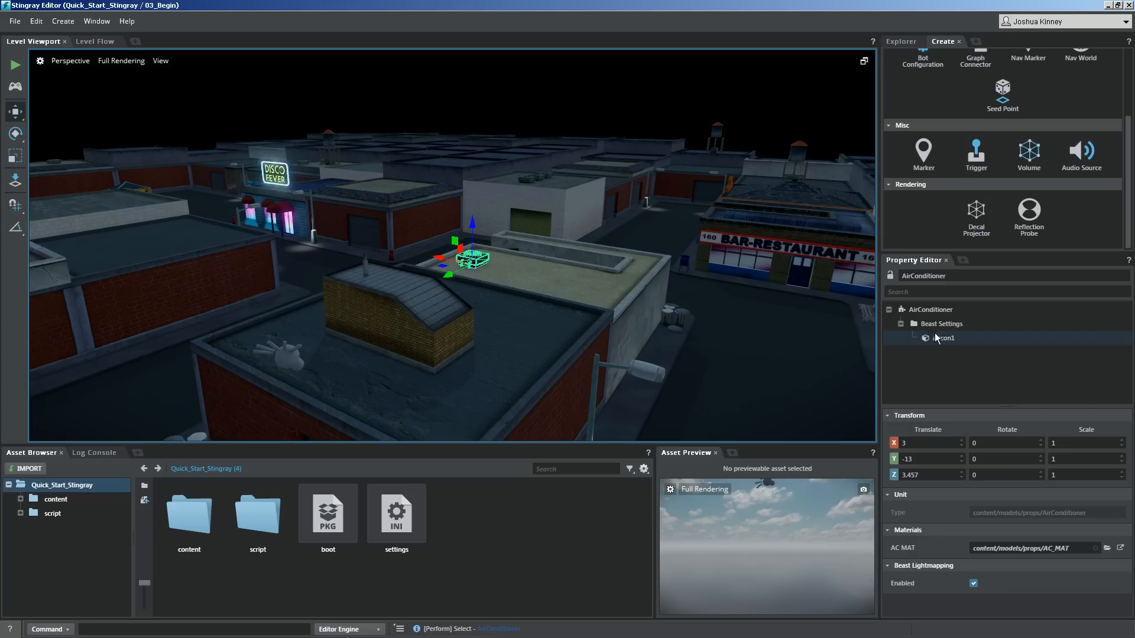
{"action": "mouse_move", "coordinate": [1028, 216]}
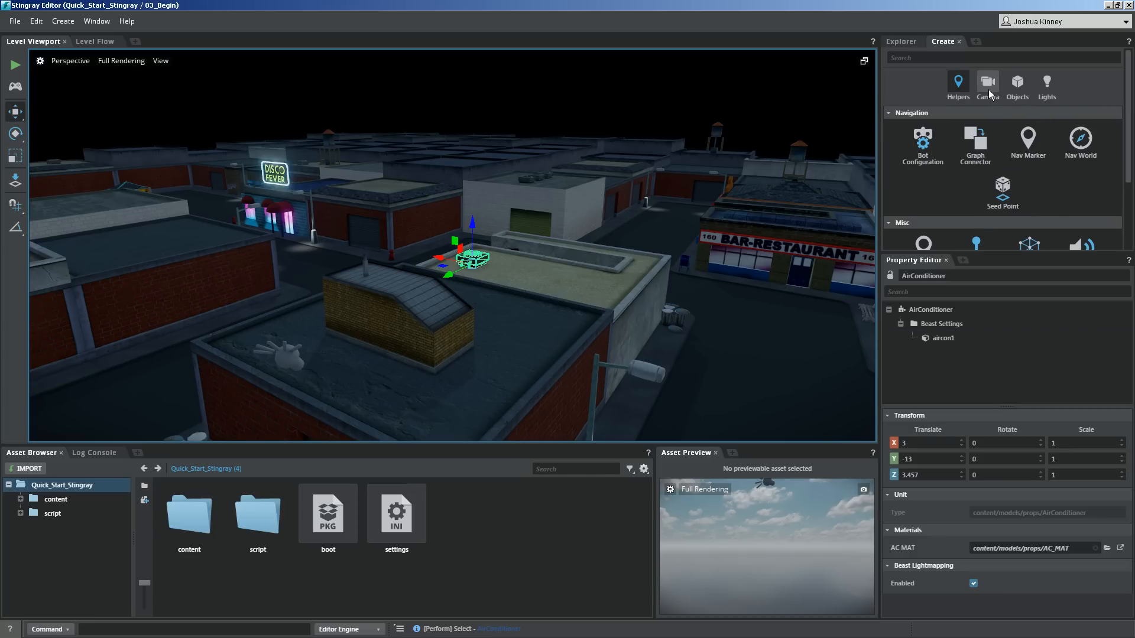
Browse the Primitives and Objects categories, then show the Lights category
{"action": "left_click", "coordinate": [1017, 83]}
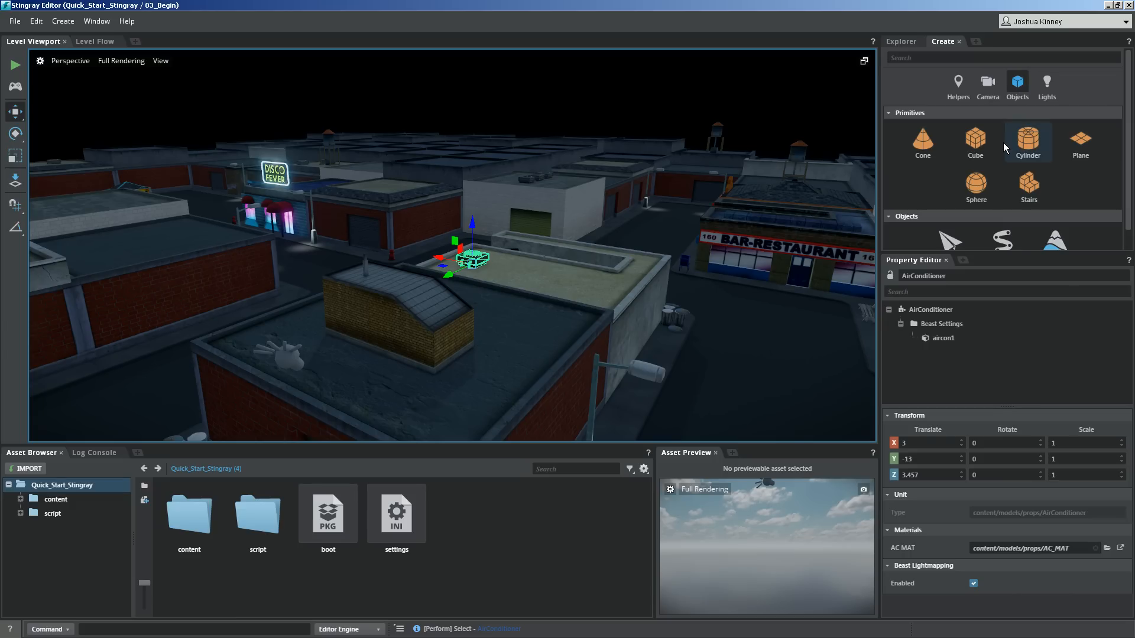
{"action": "mouse_move", "coordinate": [1021, 160]}
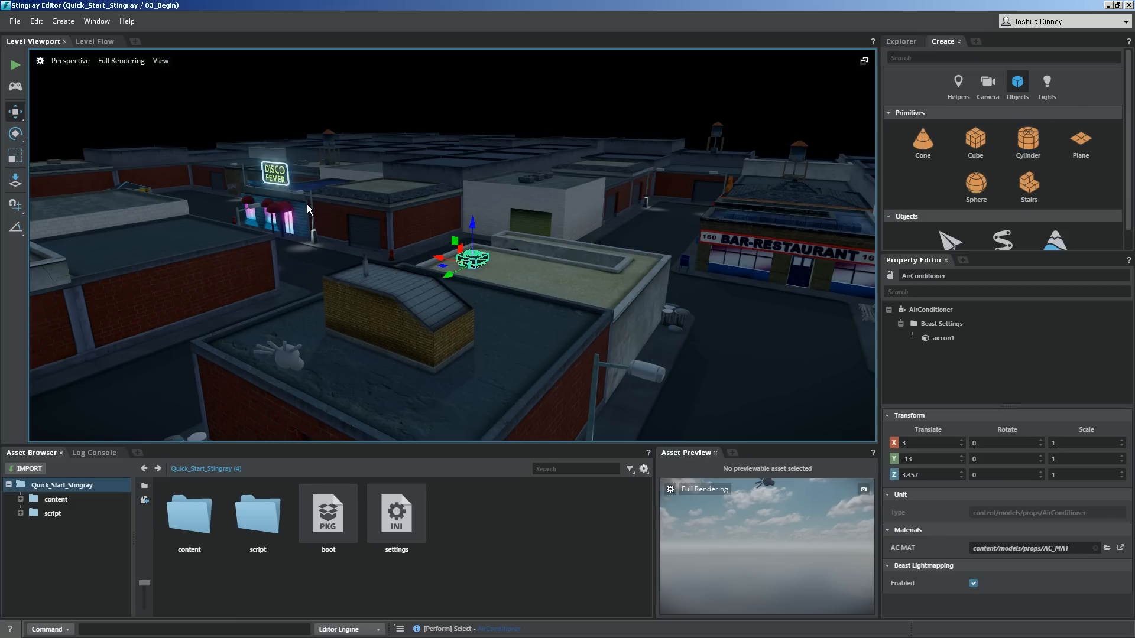
{"action": "mouse_move", "coordinate": [444, 235]}
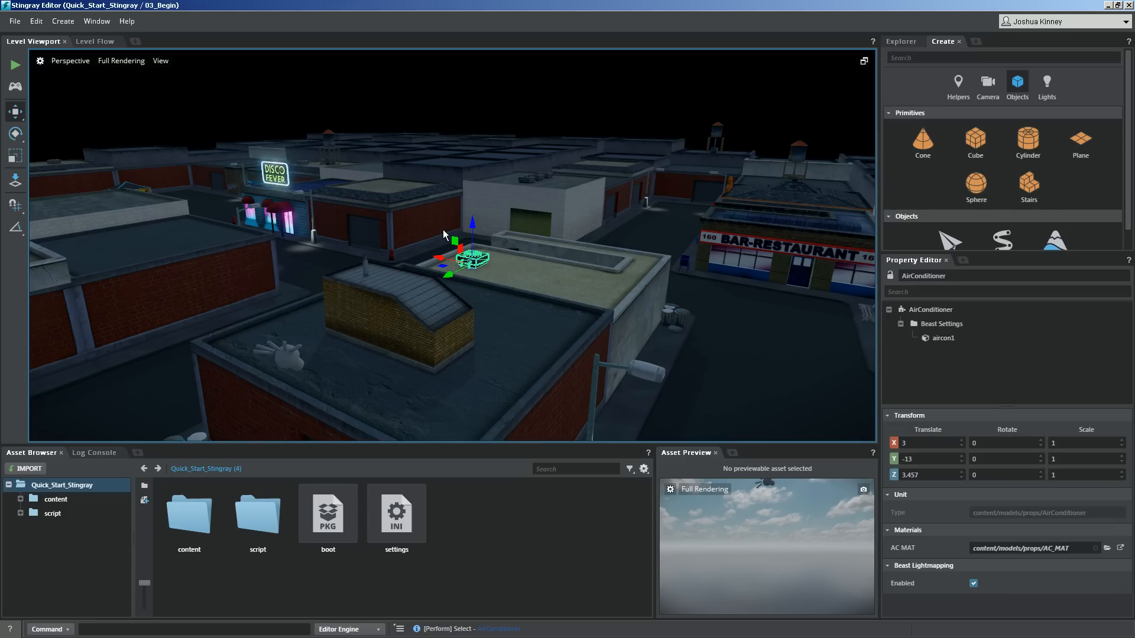
{"action": "mouse_move", "coordinate": [414, 253]}
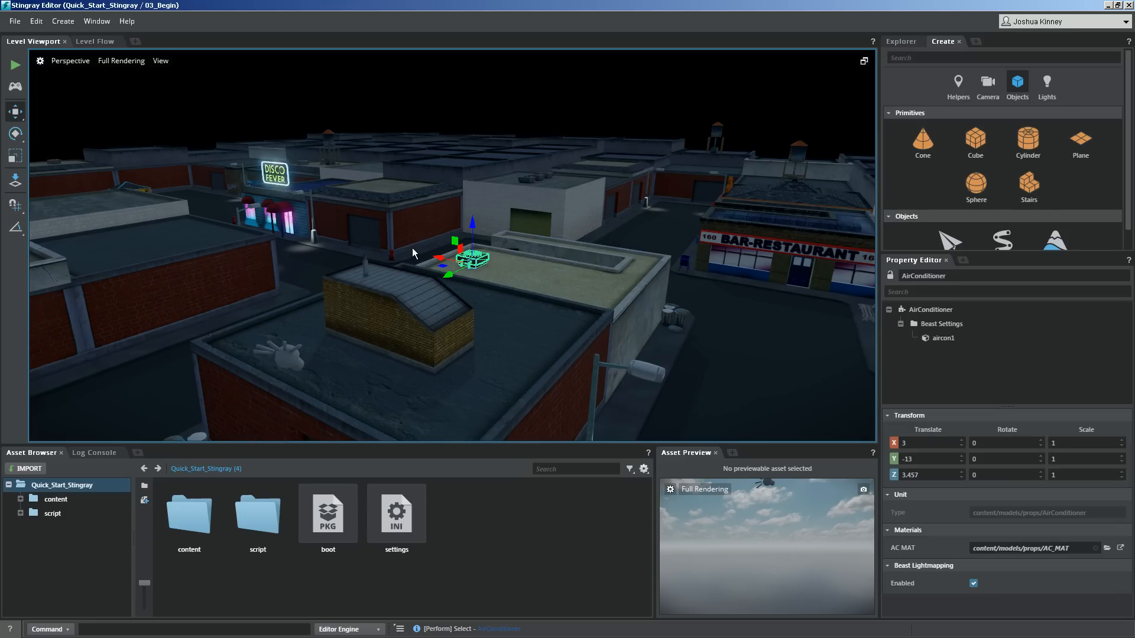
{"action": "mouse_move", "coordinate": [399, 247]}
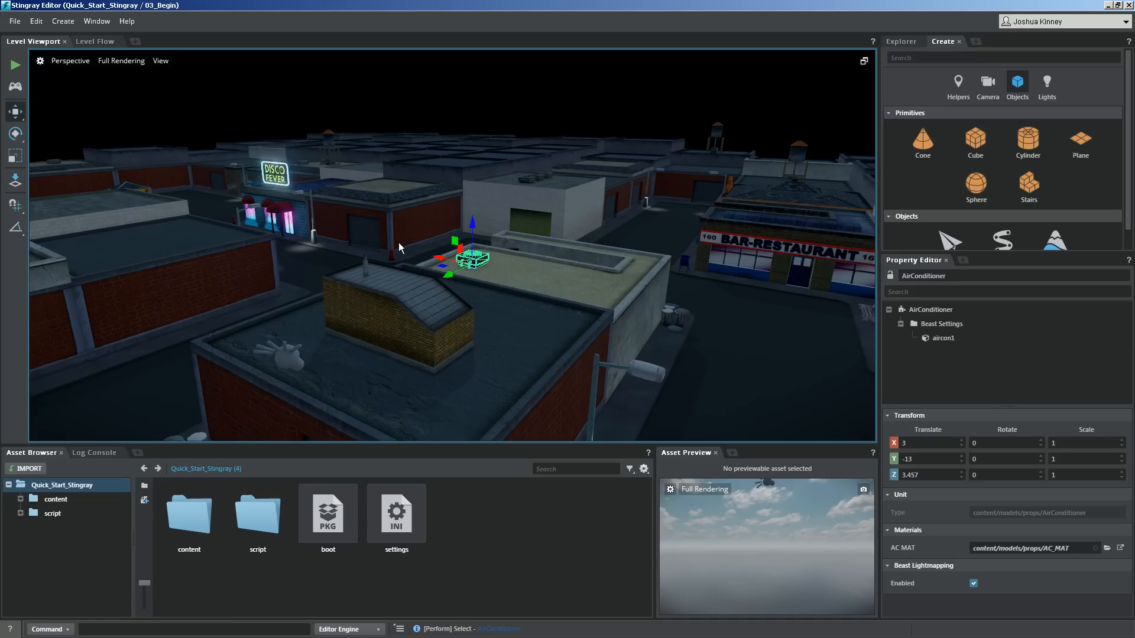
{"action": "mouse_move", "coordinate": [1042, 228]}
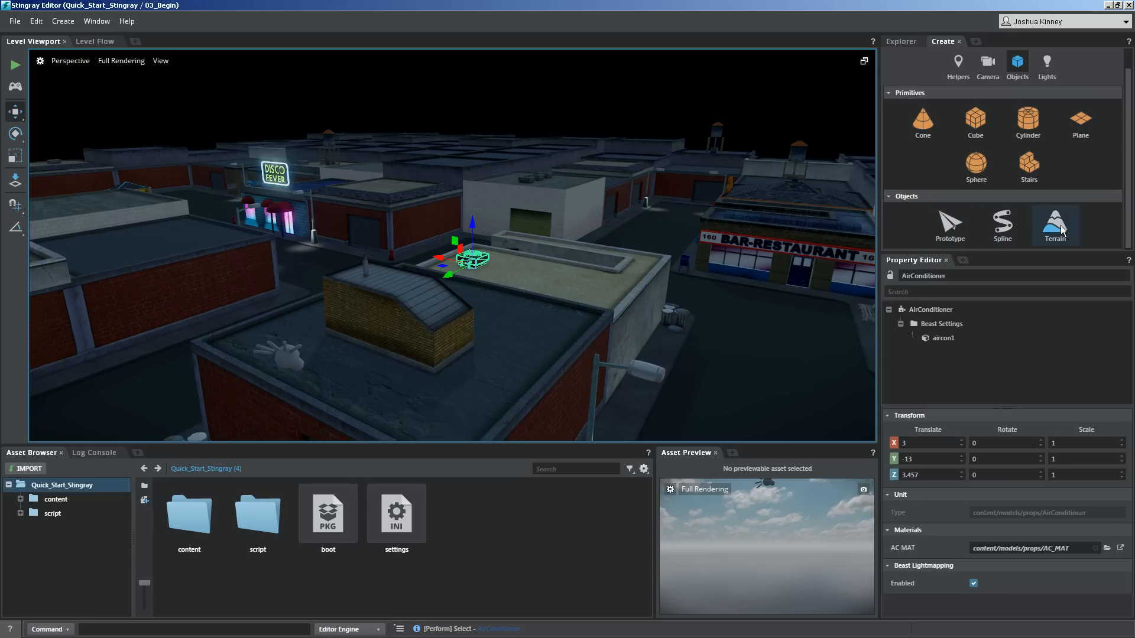
{"action": "left_click", "coordinate": [1051, 81]}
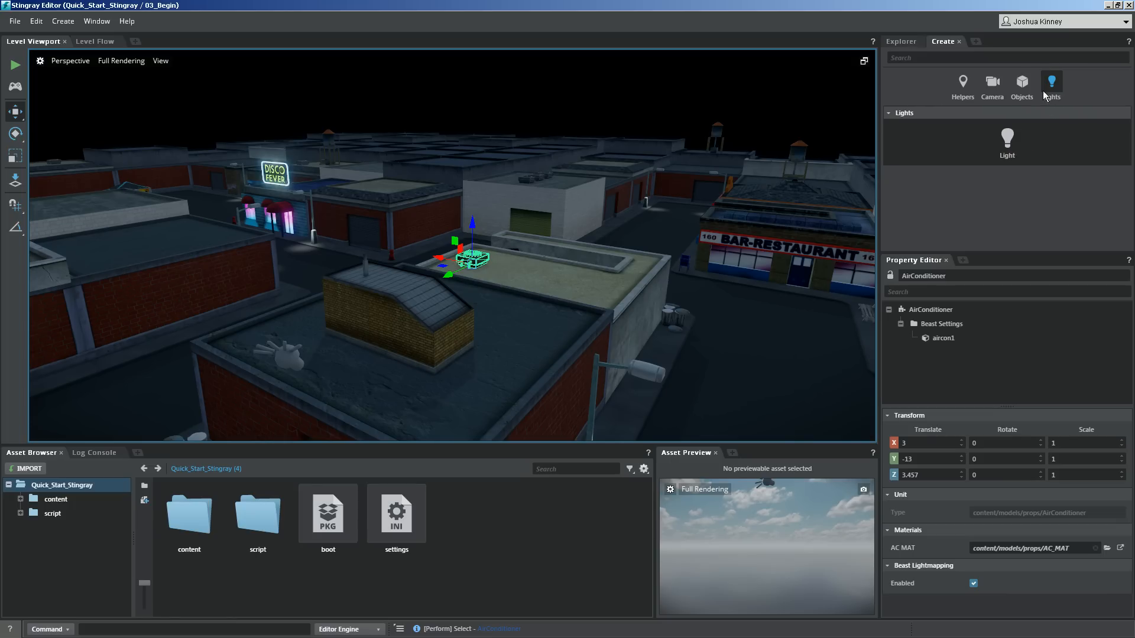
{"action": "mouse_move", "coordinate": [1035, 219]}
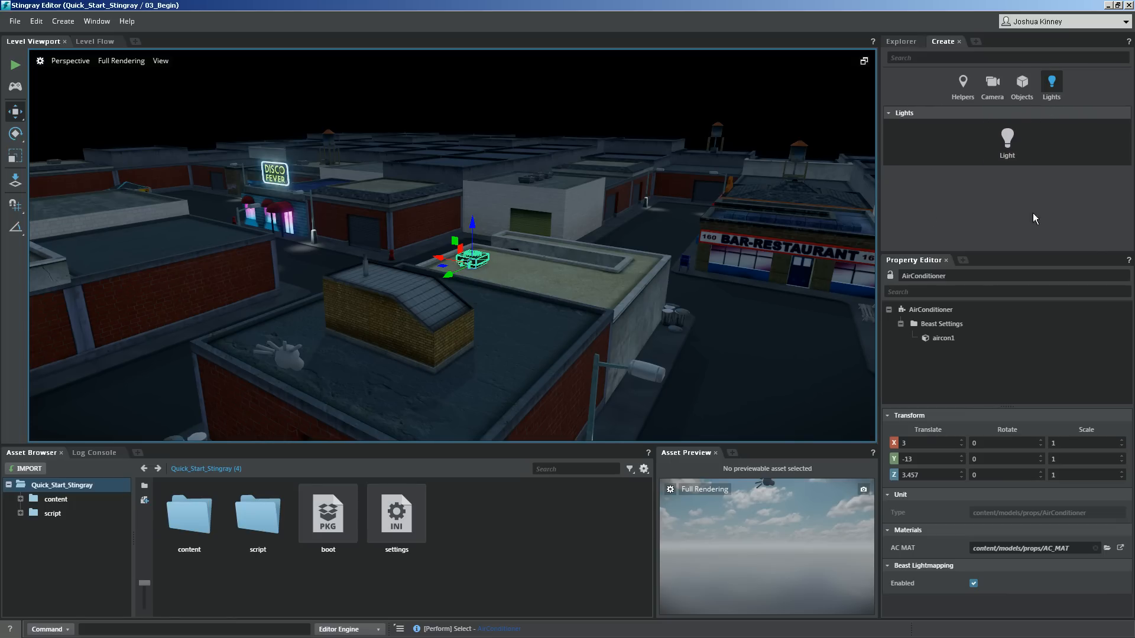
{"action": "mouse_move", "coordinate": [355, 413]}
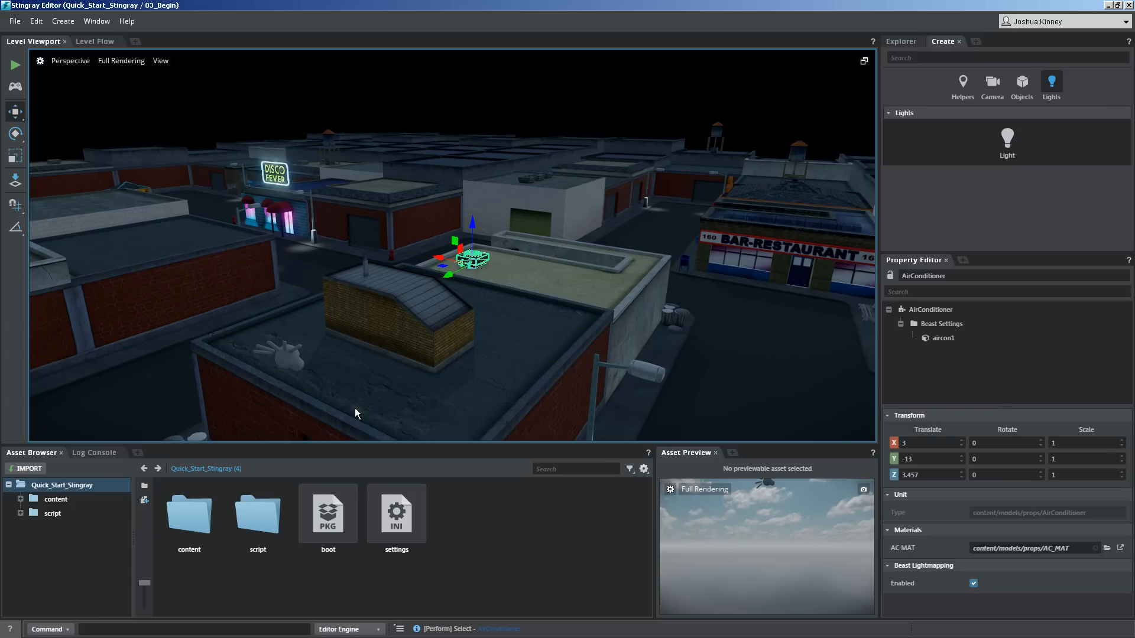
{"action": "mouse_move", "coordinate": [913, 42]}
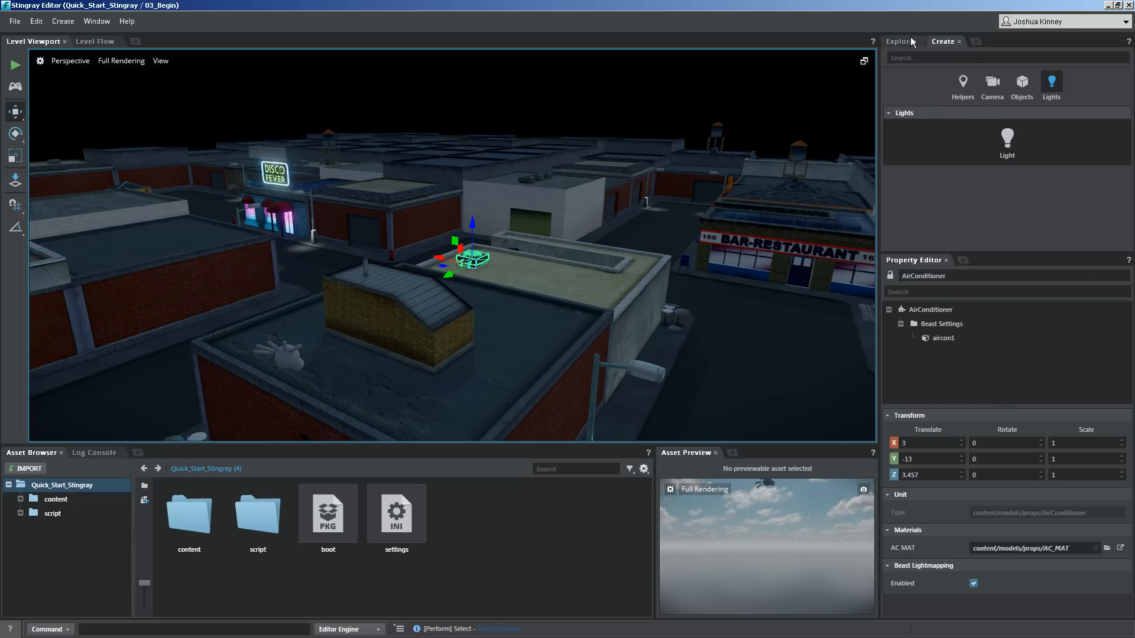
{"action": "left_click", "coordinate": [899, 41]}
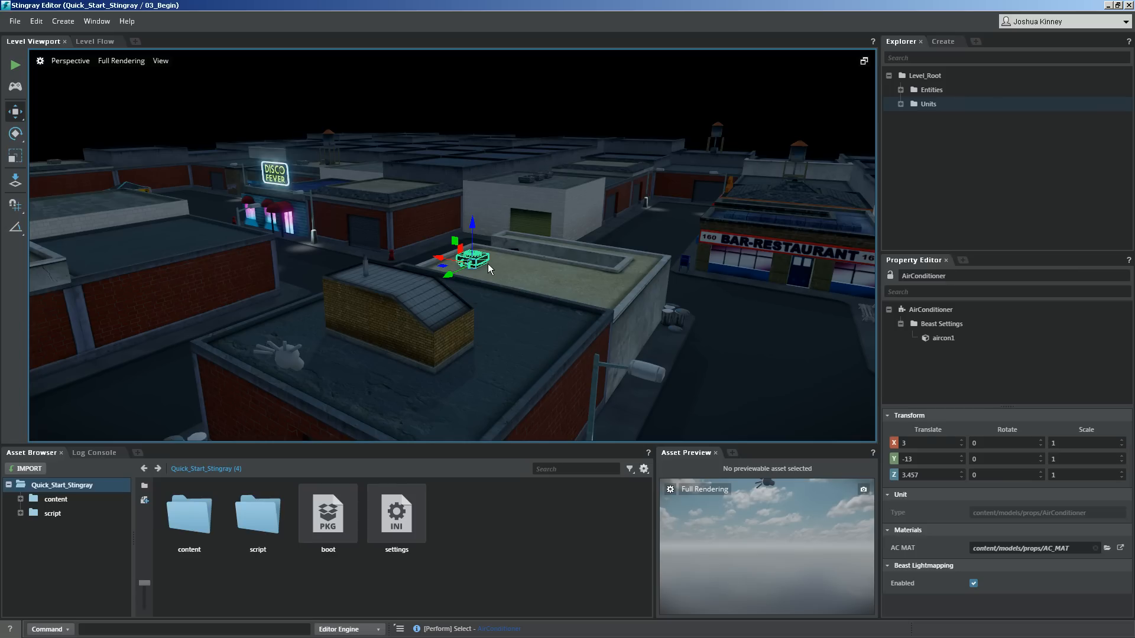
{"action": "mouse_move", "coordinate": [482, 270]}
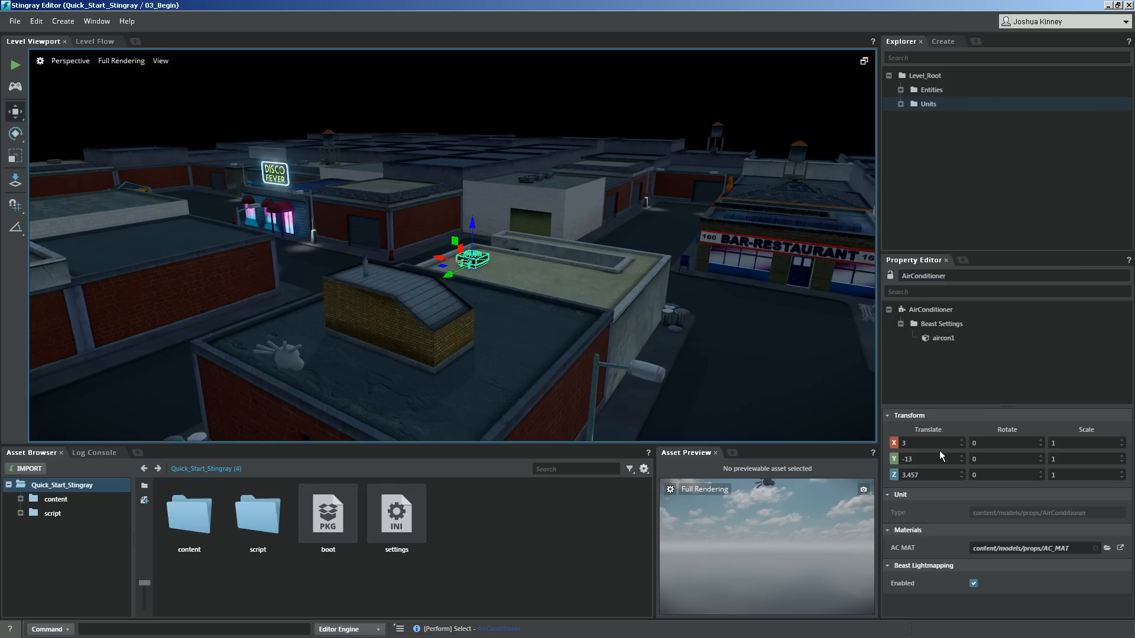
{"action": "mouse_move", "coordinate": [942, 443]}
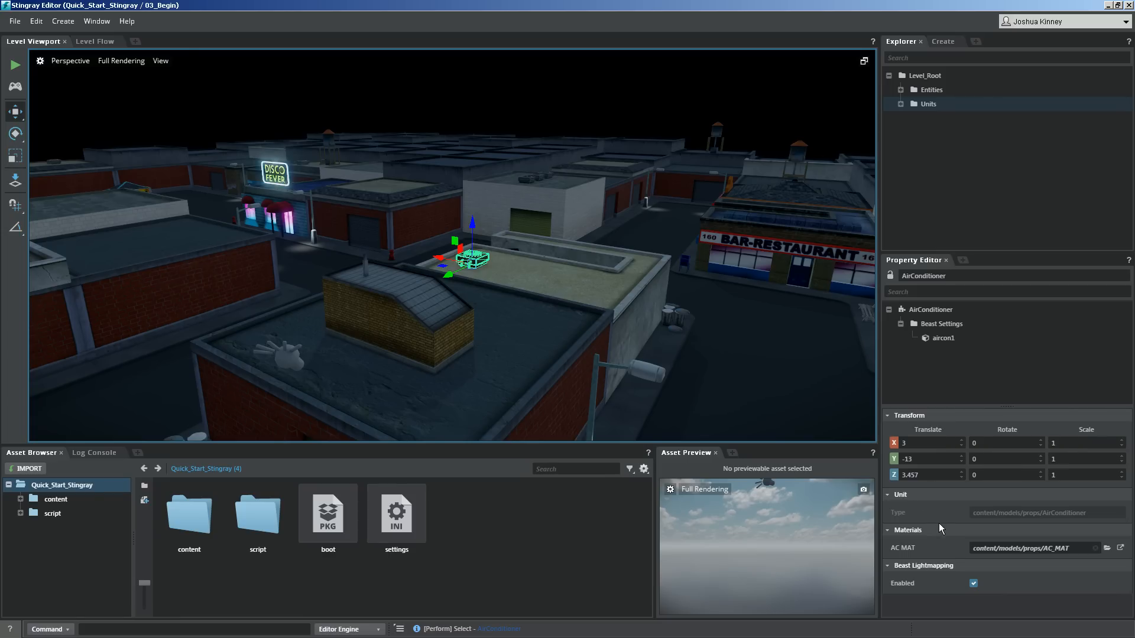
{"action": "mouse_move", "coordinate": [955, 543]}
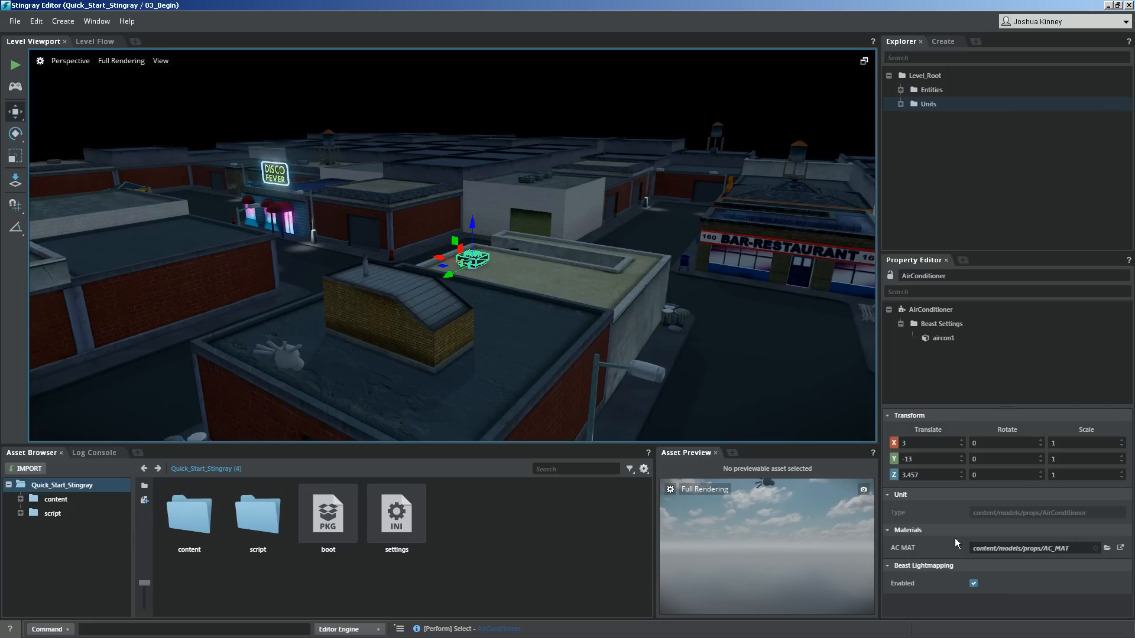
{"action": "mouse_move", "coordinate": [970, 570]}
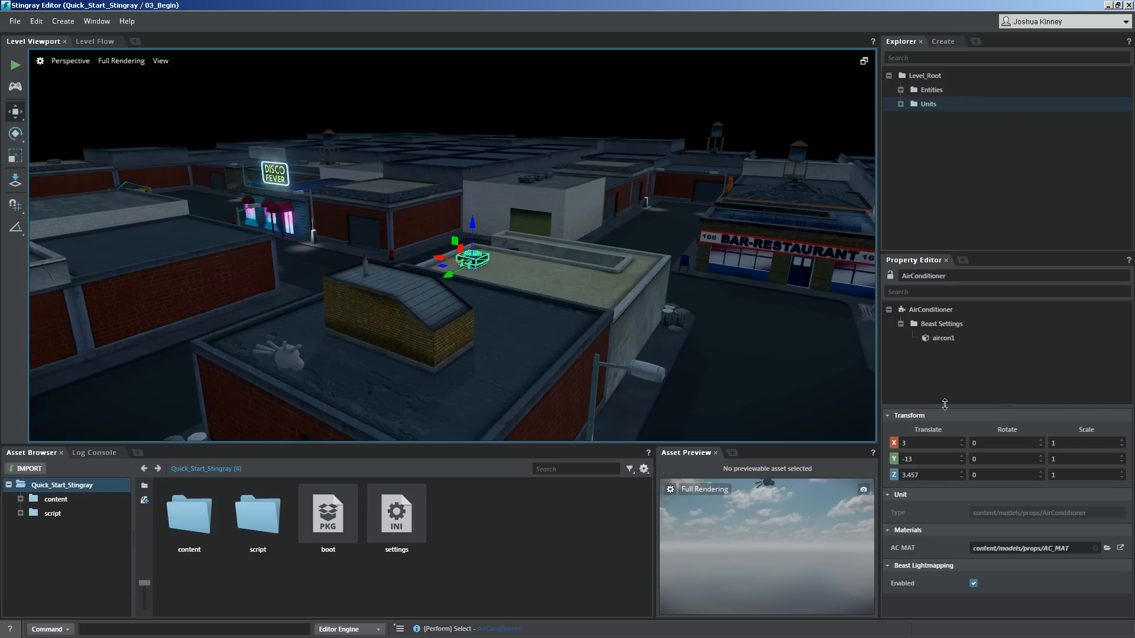
{"action": "mouse_move", "coordinate": [951, 372]}
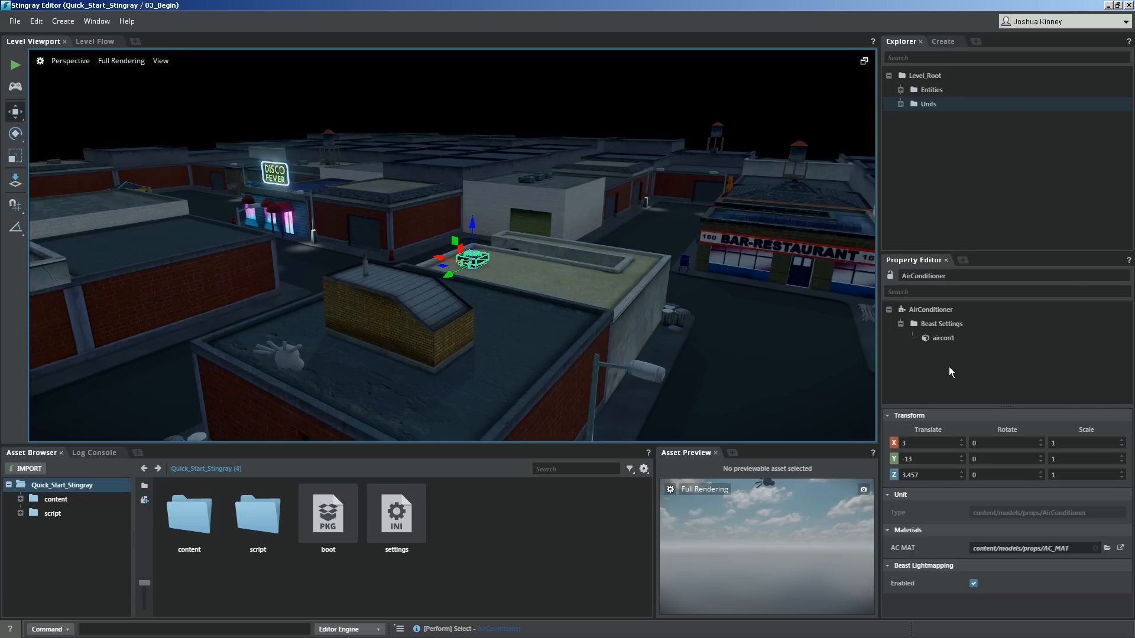
{"action": "mouse_move", "coordinate": [503, 261]}
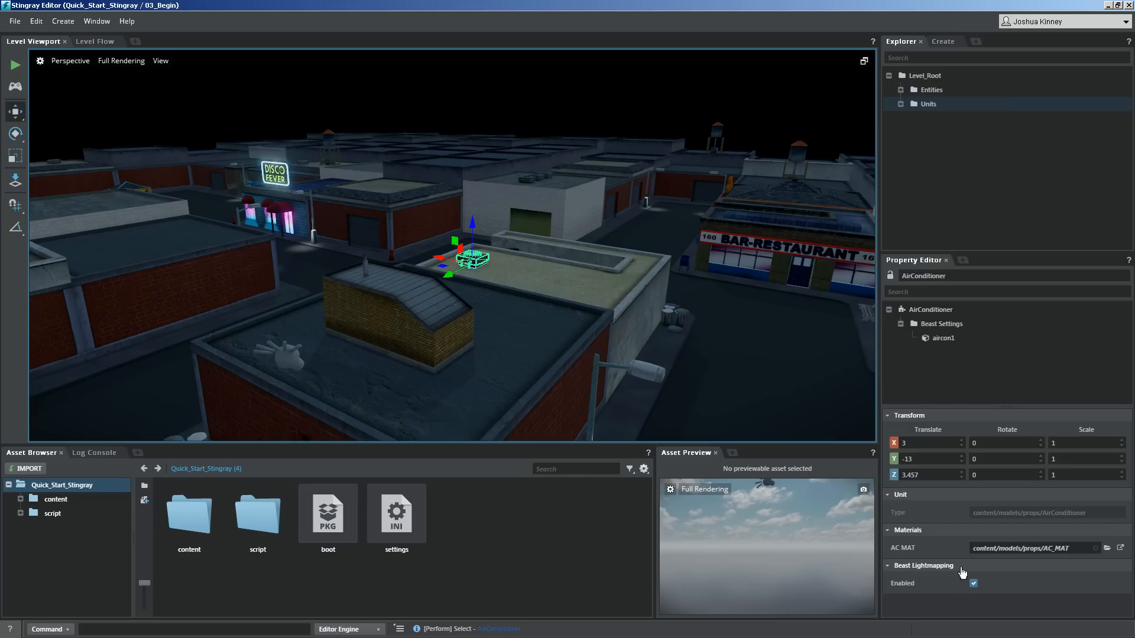
Set the AirConditioner unit as the Property Editor scope
{"action": "left_click", "coordinate": [929, 310]}
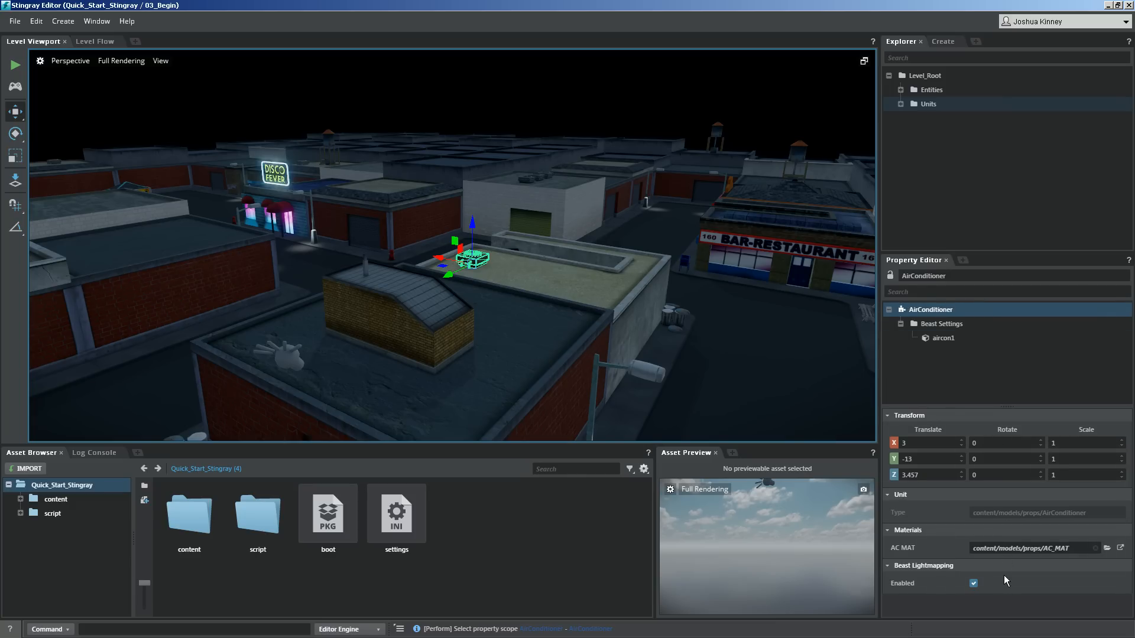
Select aircon1 under Beast Settings to show its bake target, contributes and texel scale
{"action": "left_click", "coordinate": [944, 338]}
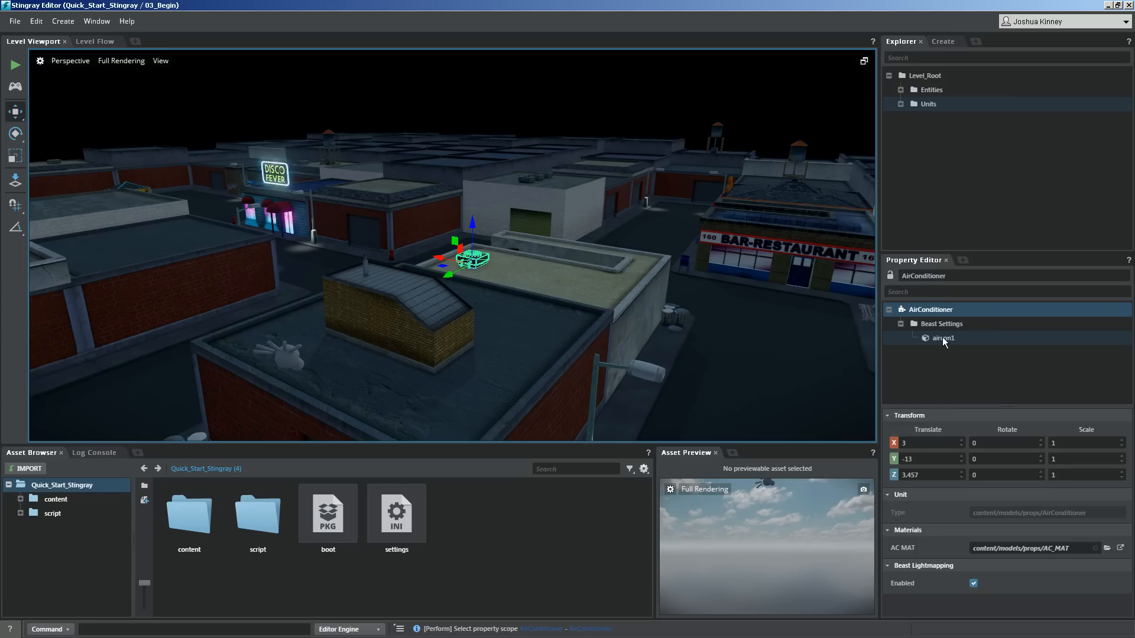
{"action": "left_click", "coordinate": [943, 338]}
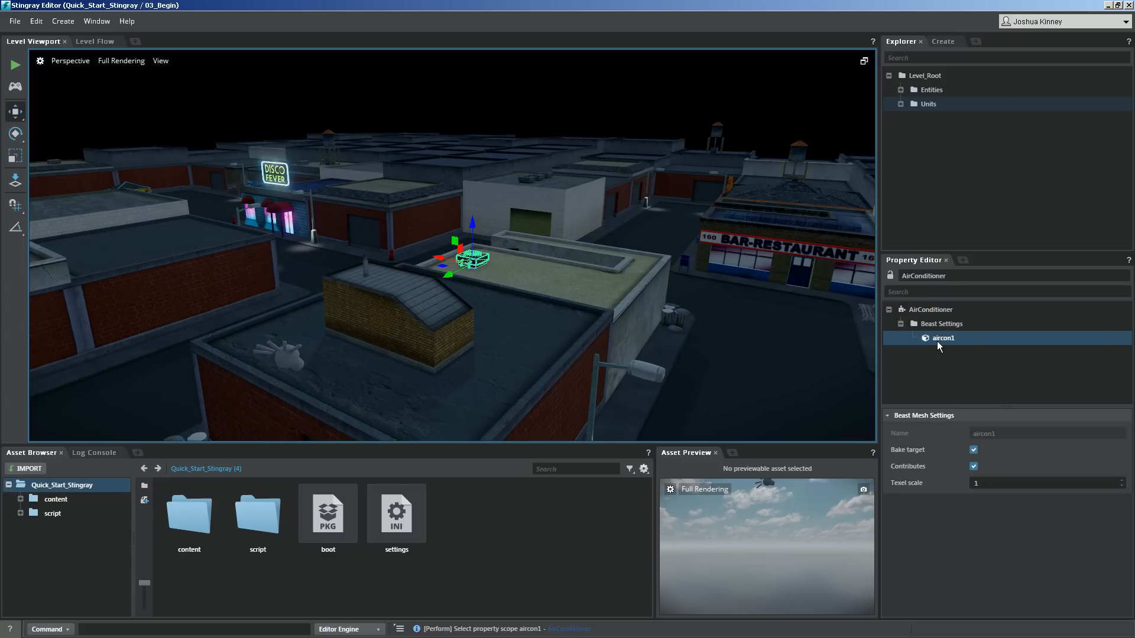
{"action": "mouse_move", "coordinate": [863, 551]}
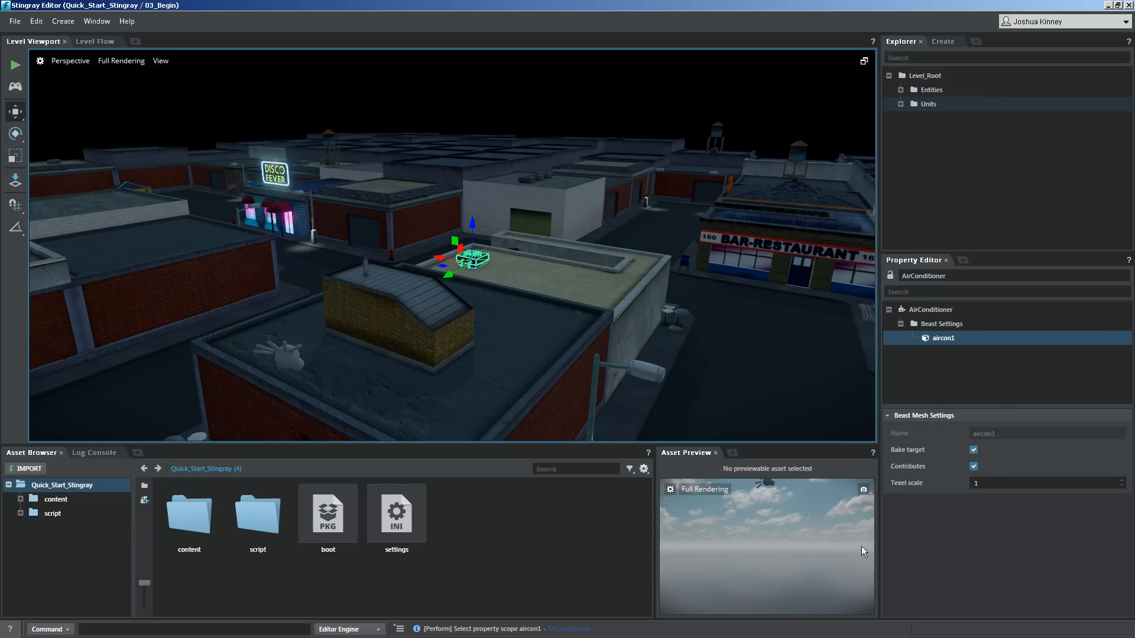
{"action": "mouse_move", "coordinate": [932, 355]}
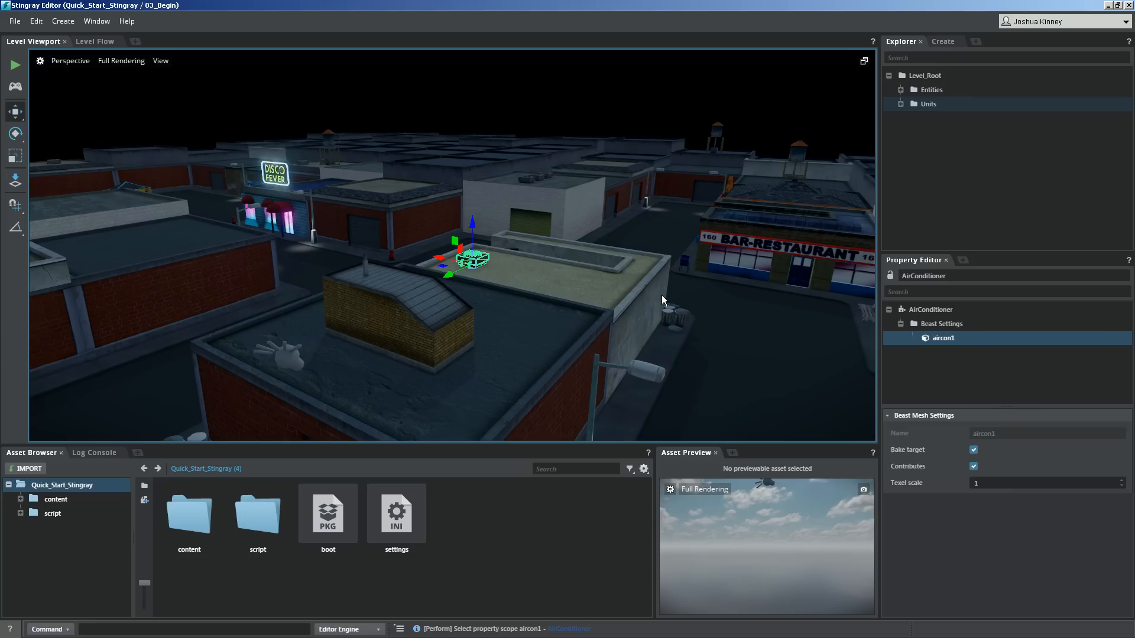
{"action": "mouse_move", "coordinate": [588, 339]}
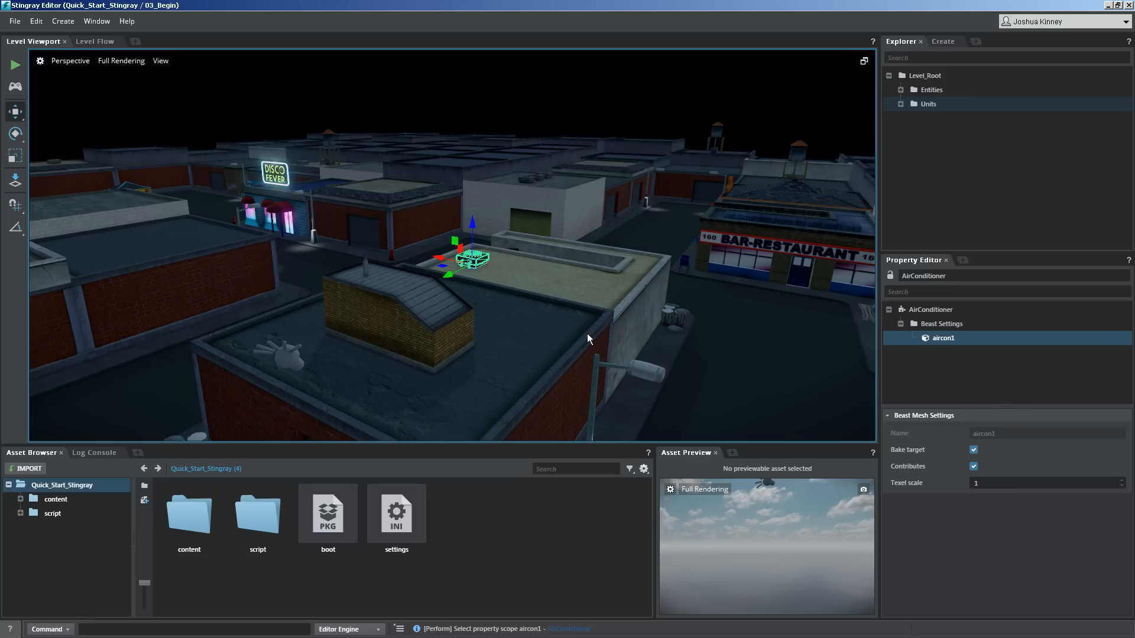
{"action": "left_click", "coordinate": [94, 452]}
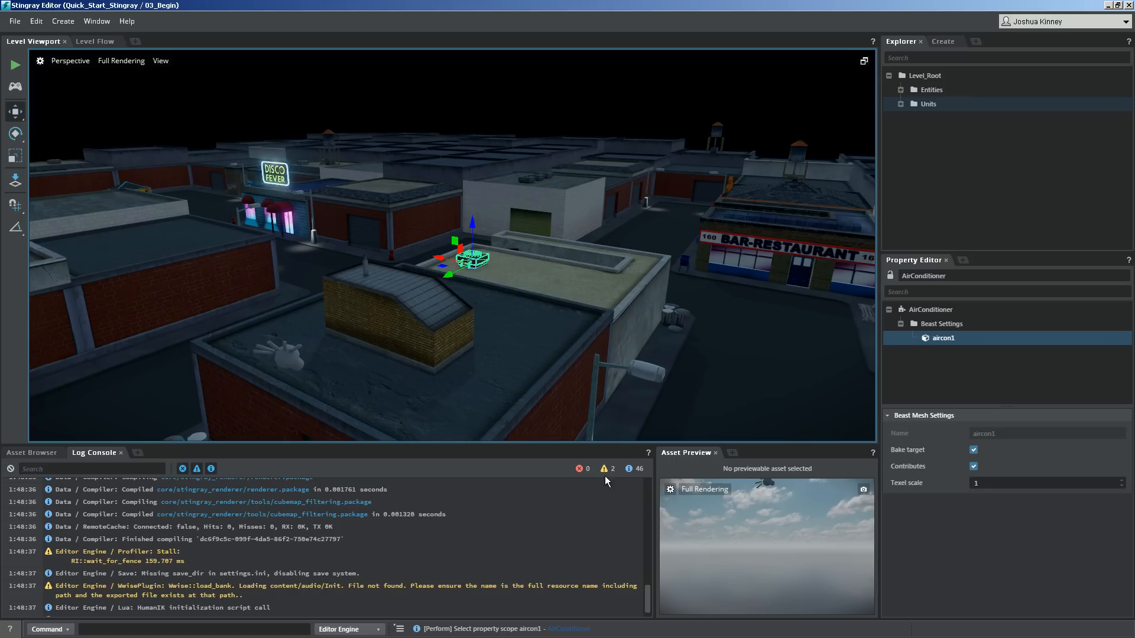
{"action": "mouse_move", "coordinate": [629, 468]}
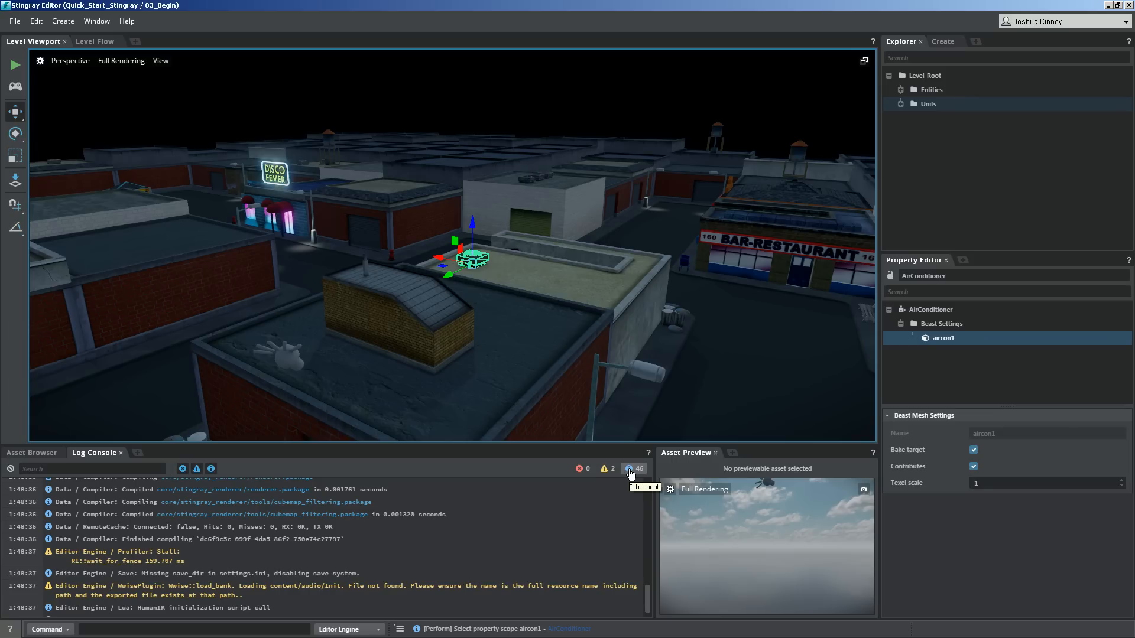
{"action": "mouse_move", "coordinate": [583, 471]}
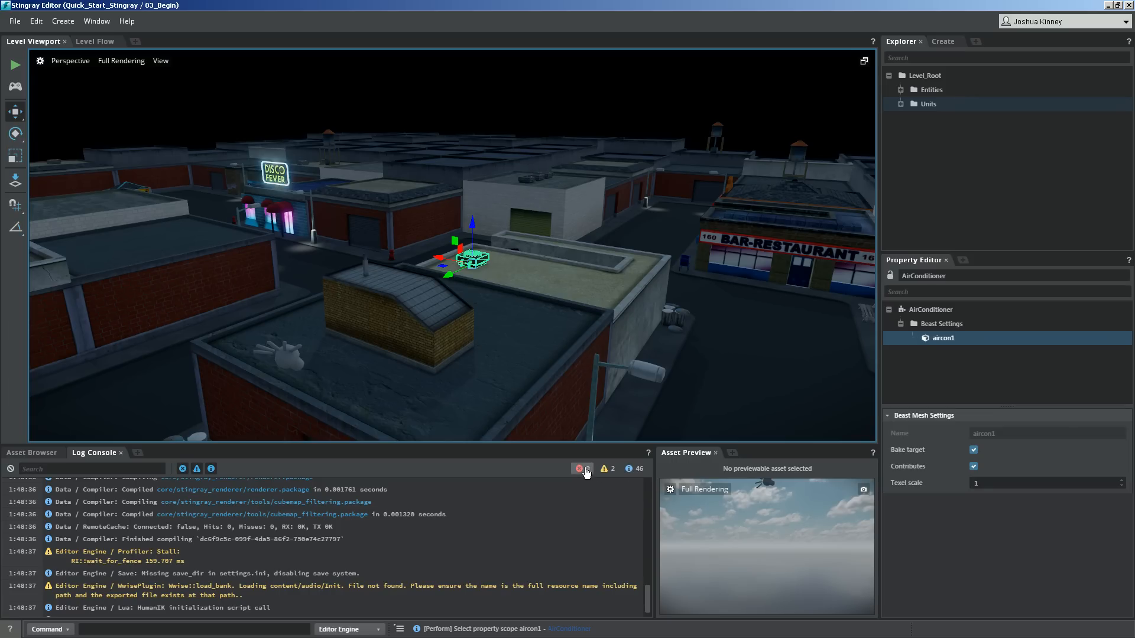
{"action": "left_click", "coordinate": [583, 469]}
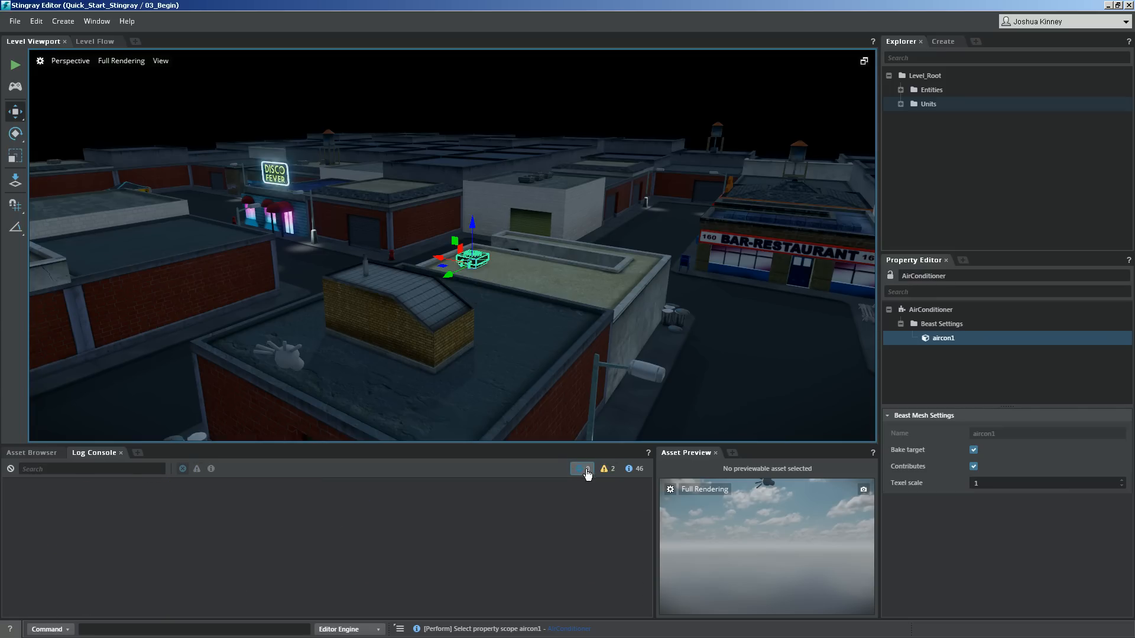
{"action": "left_click", "coordinate": [581, 469]}
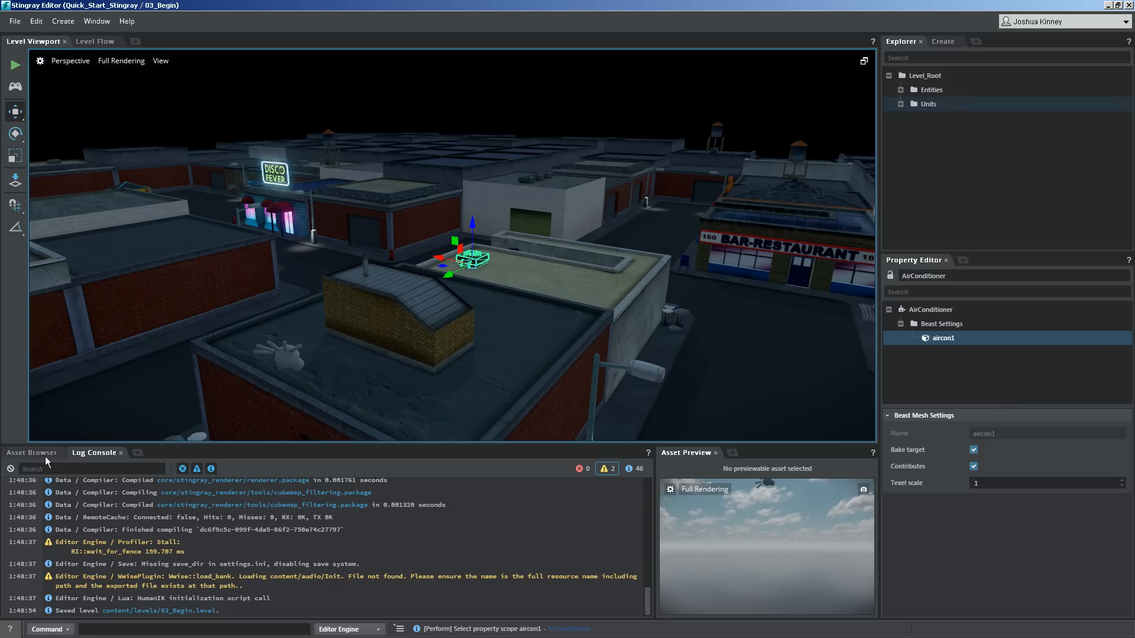
{"action": "left_click", "coordinate": [32, 453]}
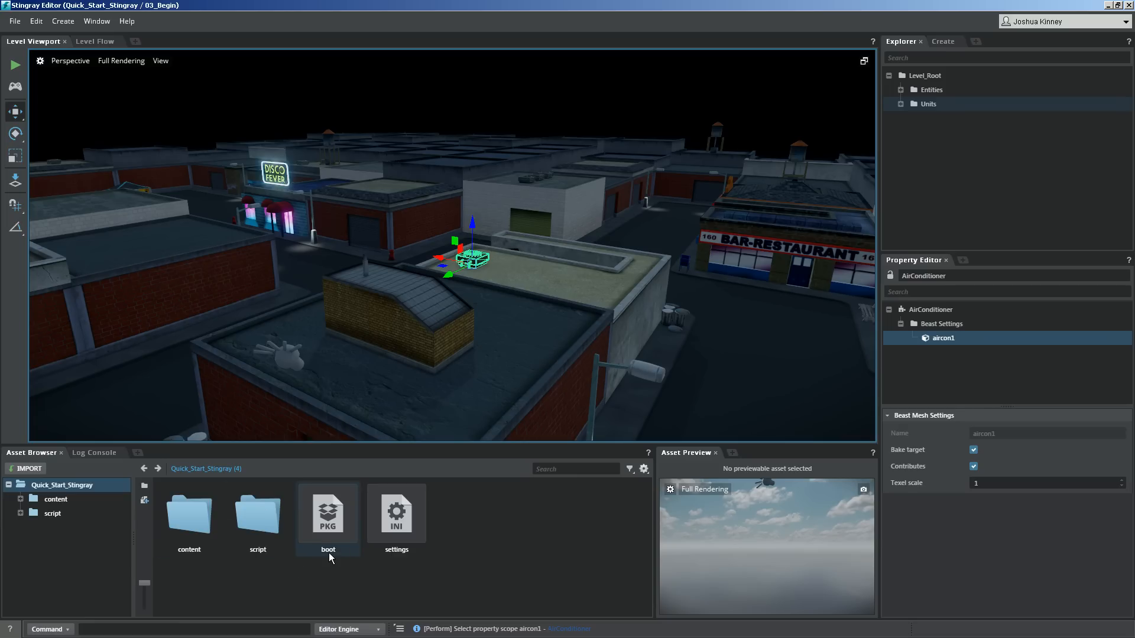